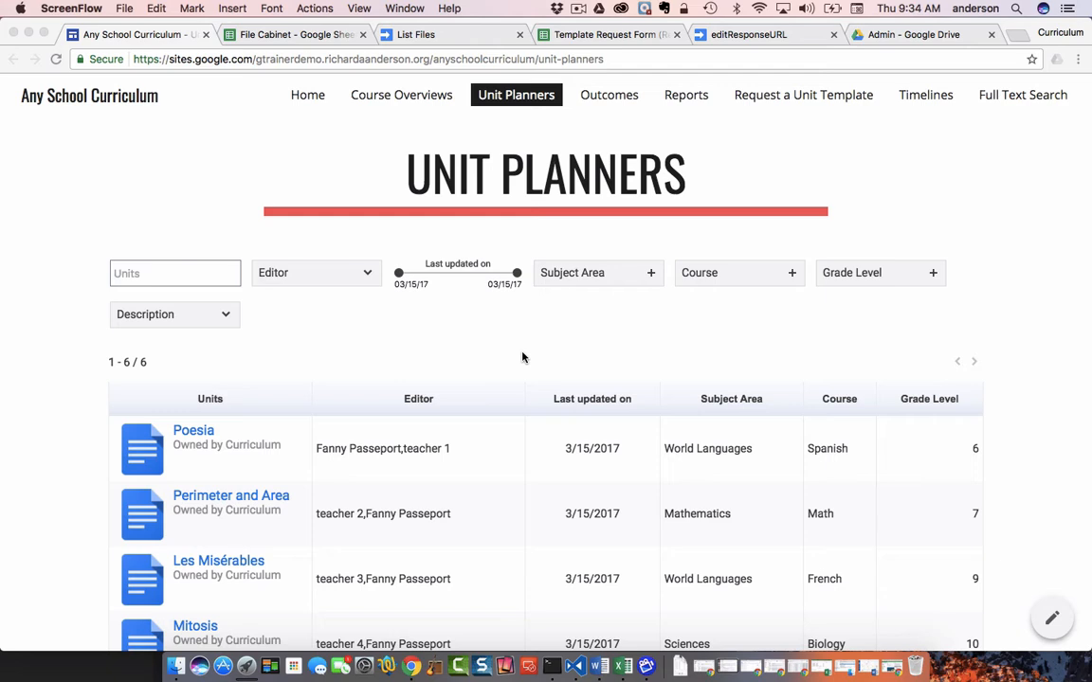
mouse_move(575, 548)
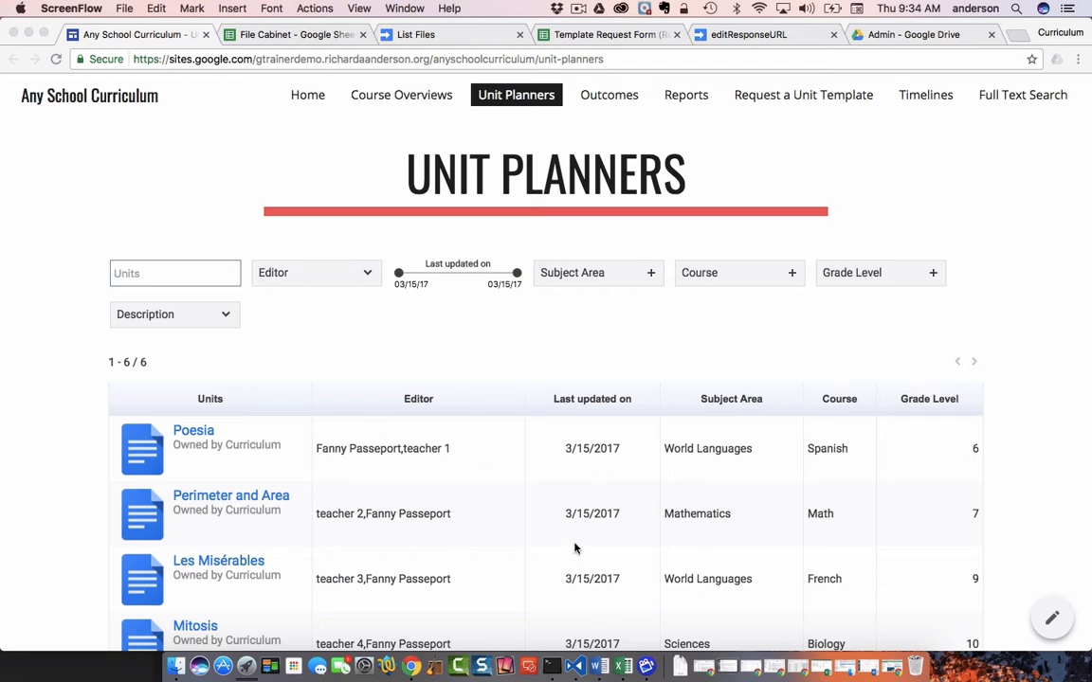
mouse_move(572, 549)
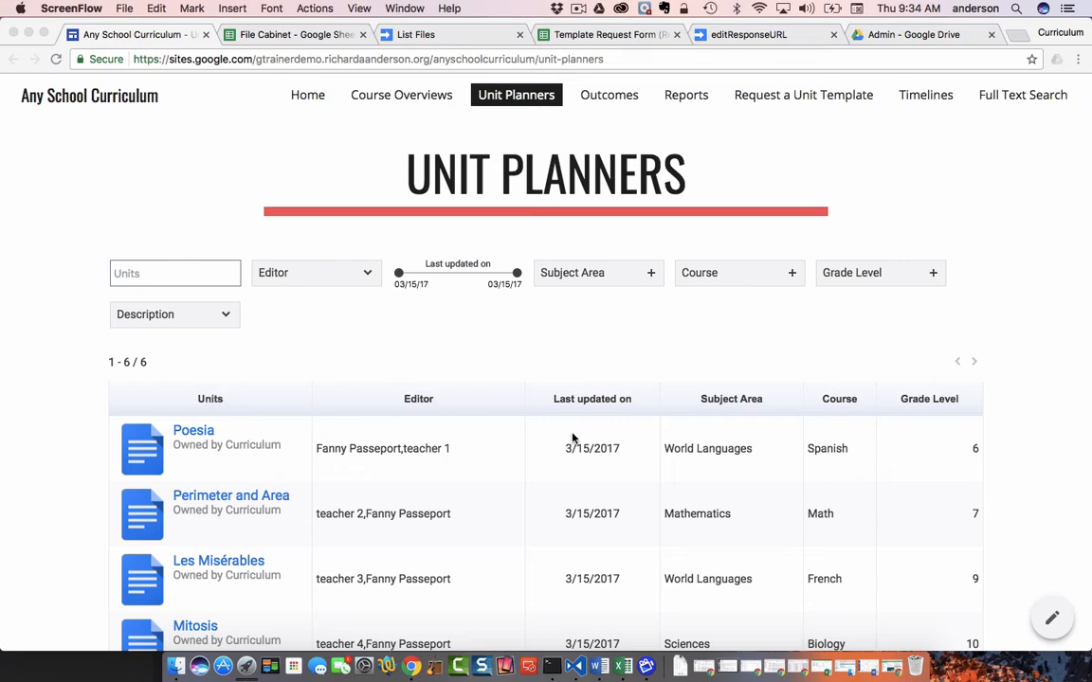
mouse_move(619, 403)
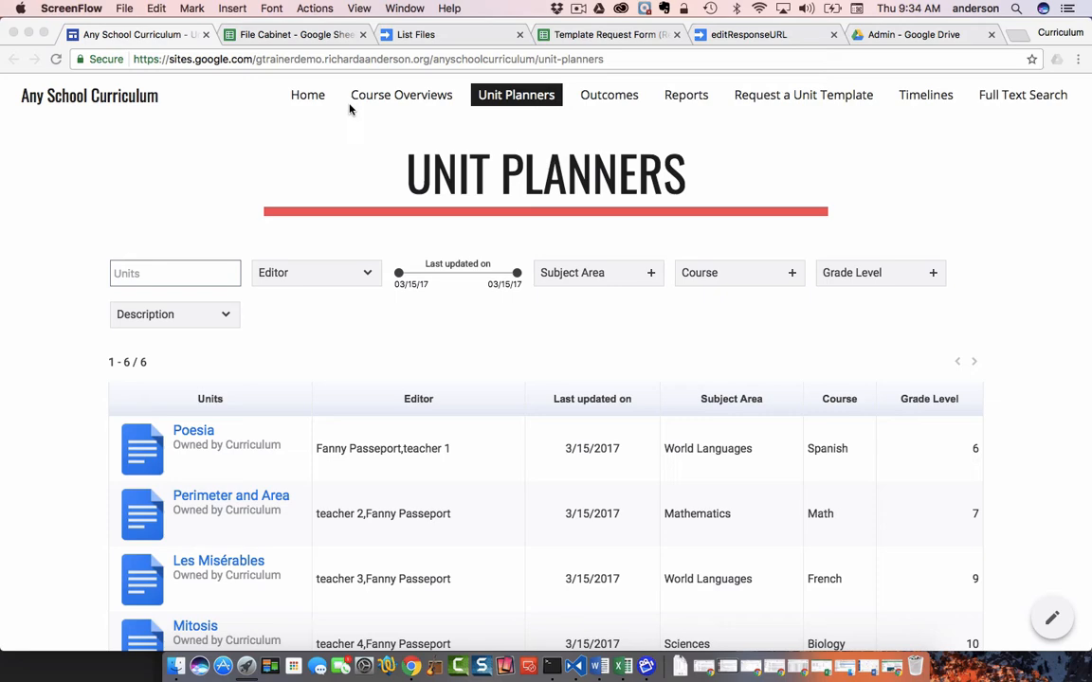
- Move between browser tabs and land on the Template Request Form (Responses) spreadsheet
left_click(289, 34)
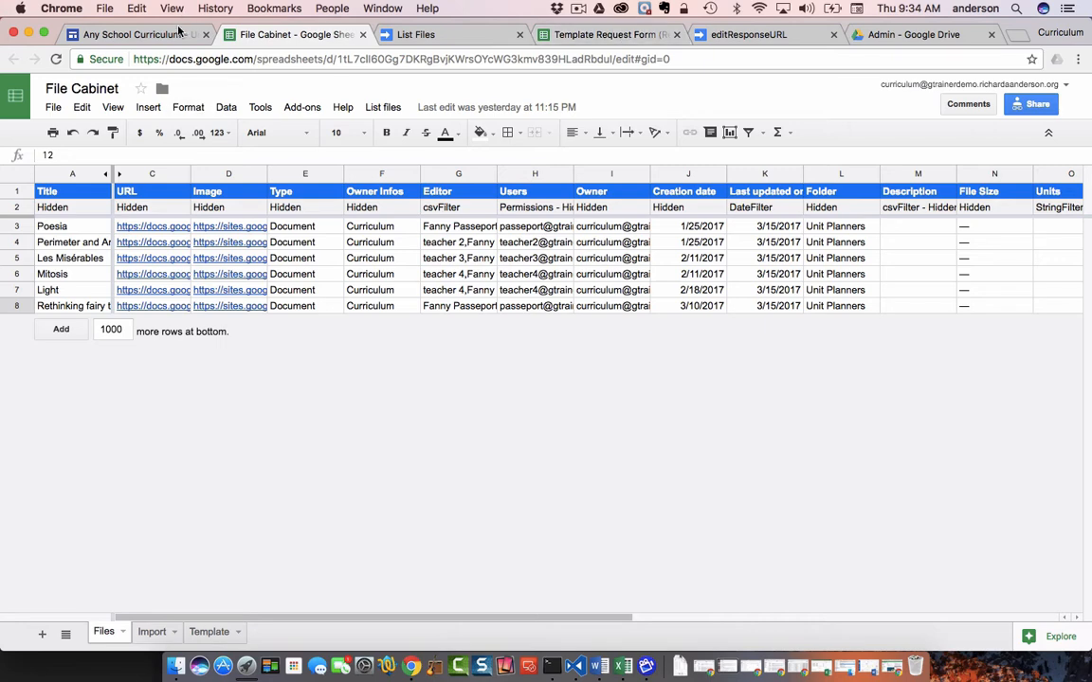
left_click(133, 35)
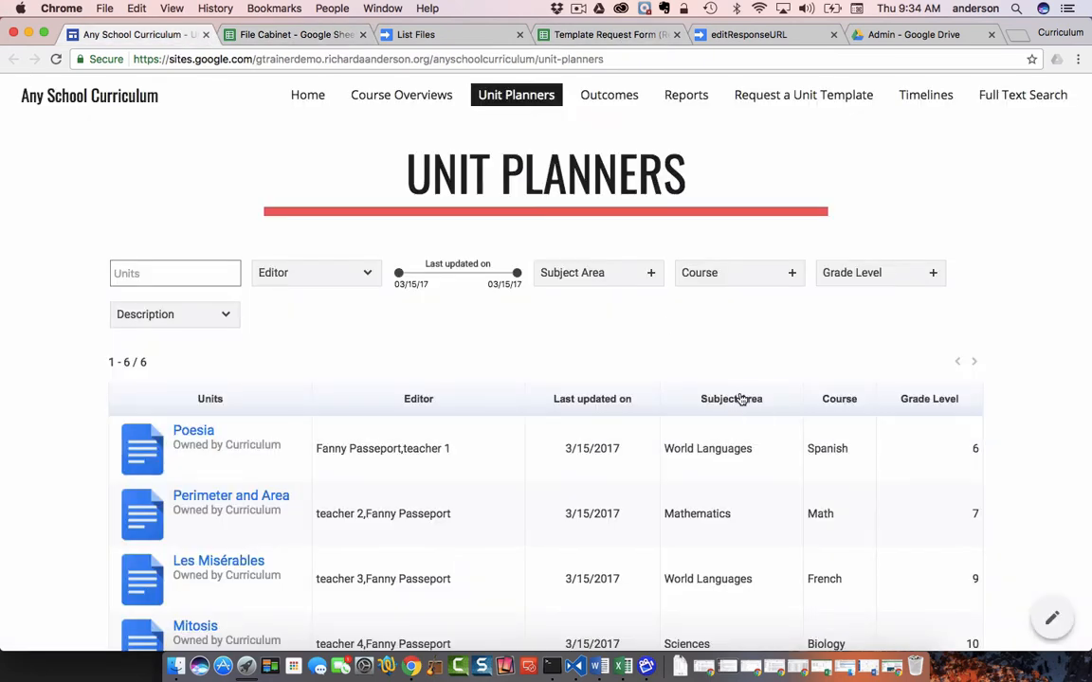
mouse_move(942, 405)
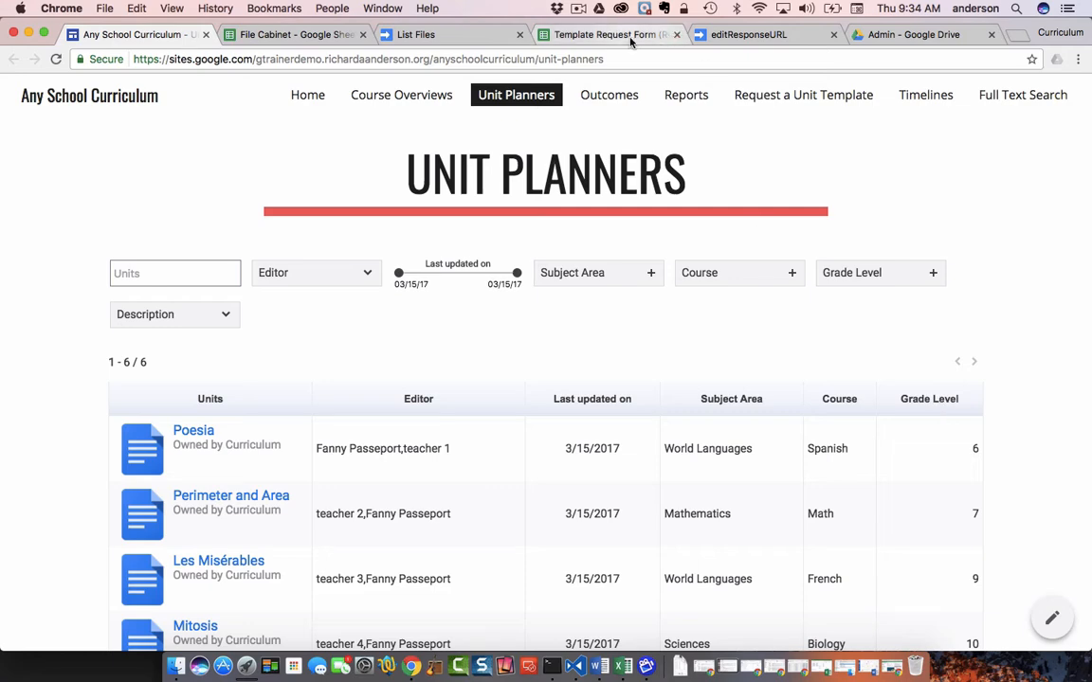
left_click(607, 34)
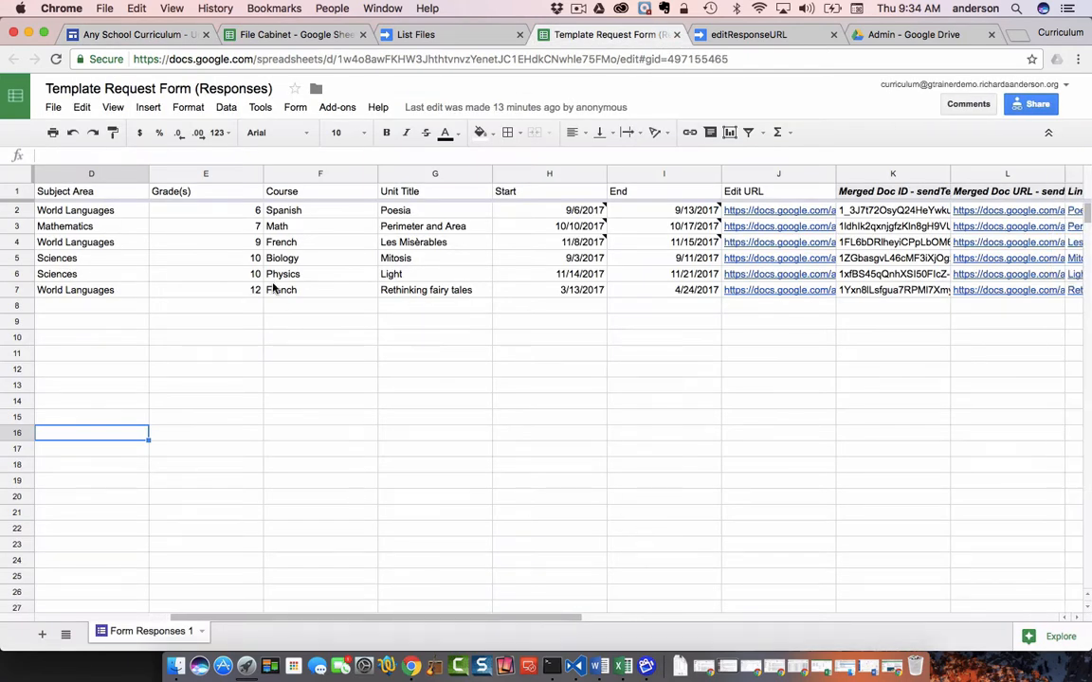
mouse_move(332, 235)
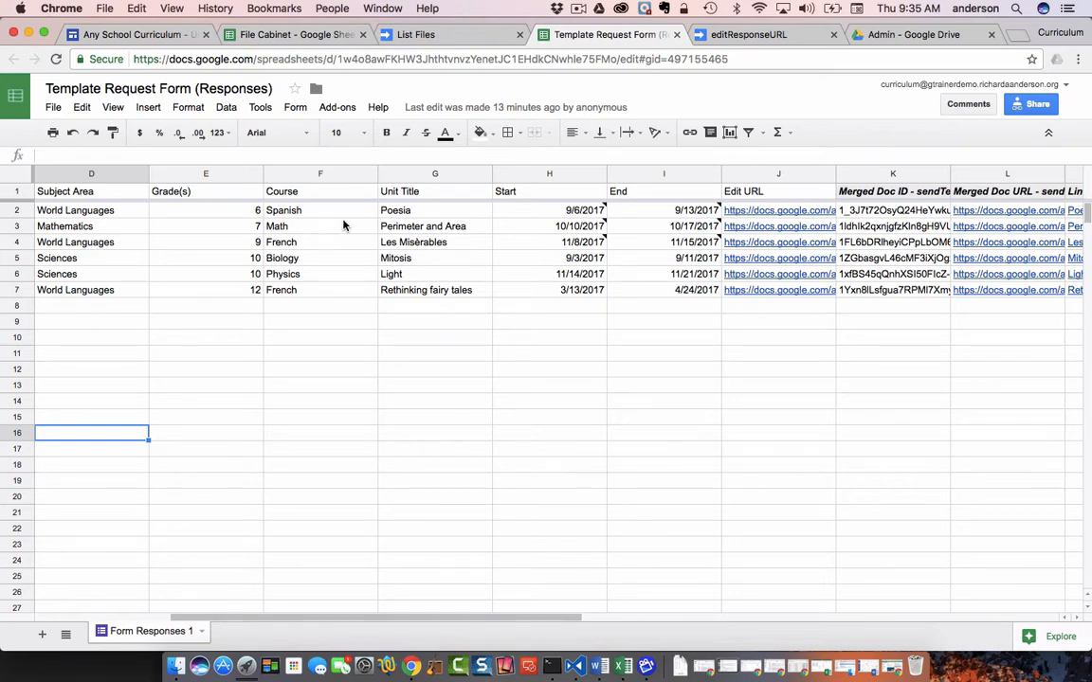
left_click(289, 34)
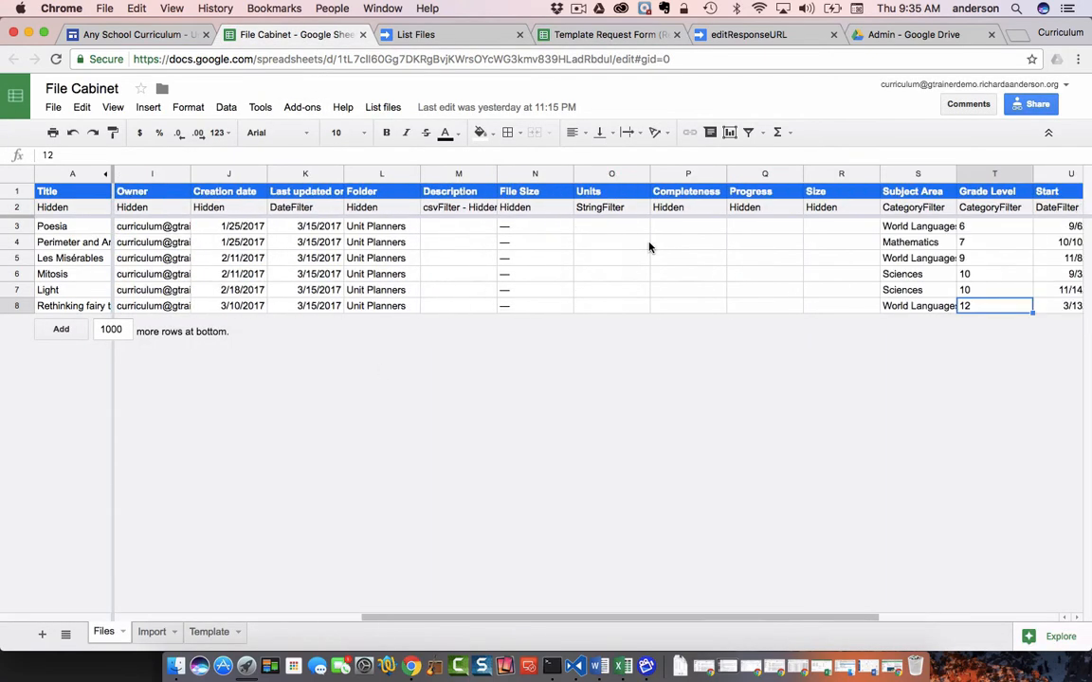
scroll("right", 3)
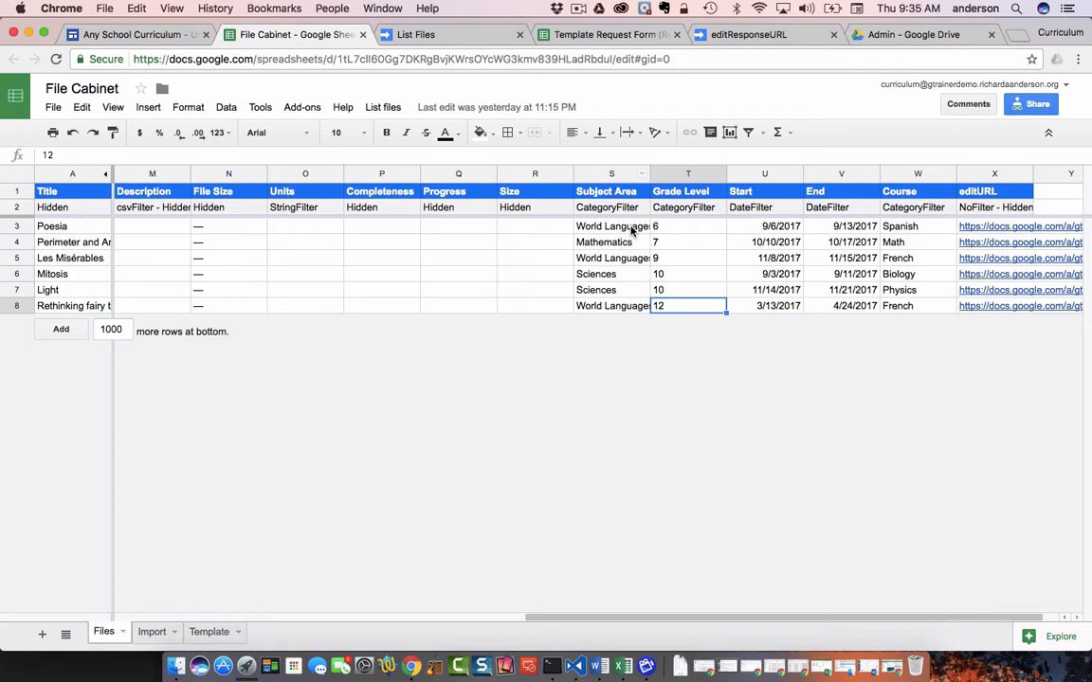
left_click(687, 226)
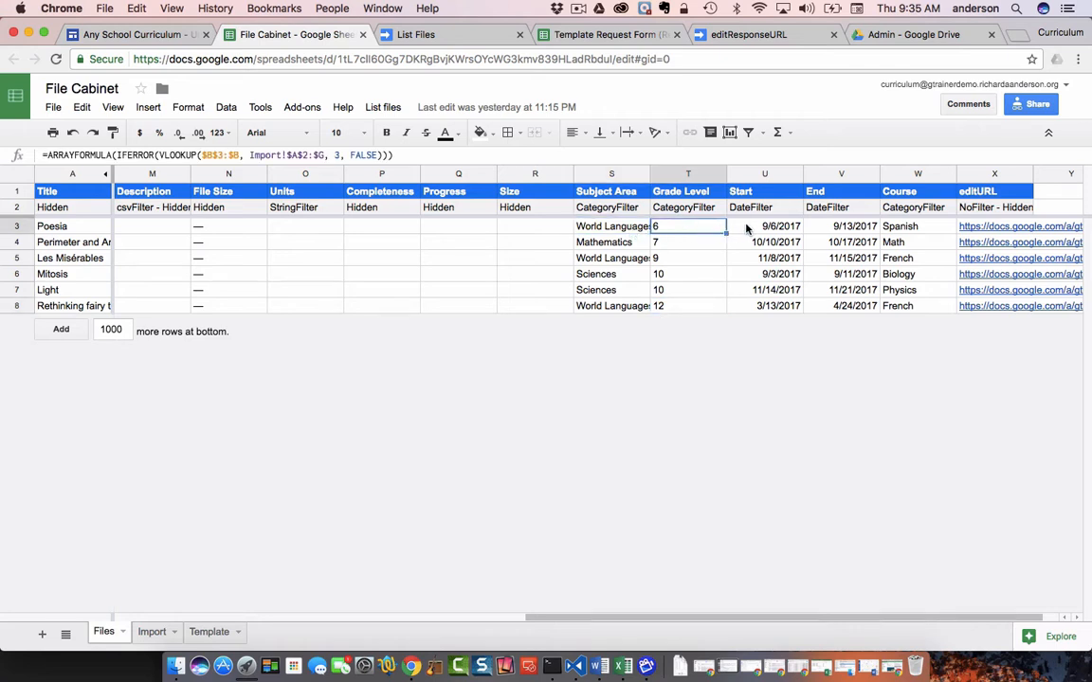
left_click(610, 226)
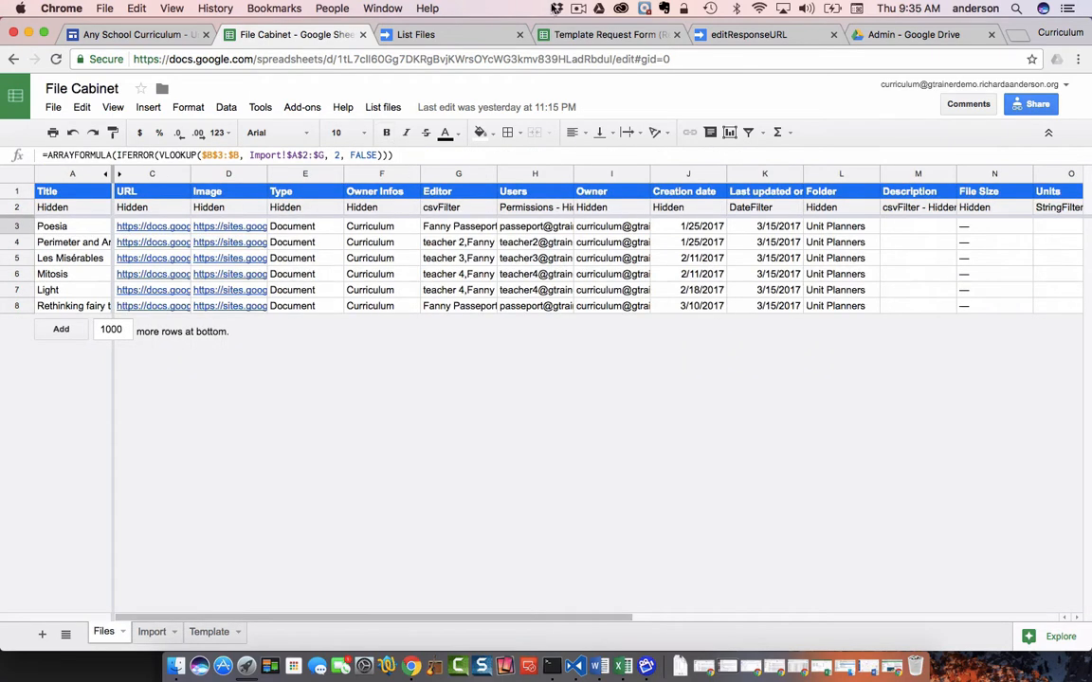
left_click(591, 34)
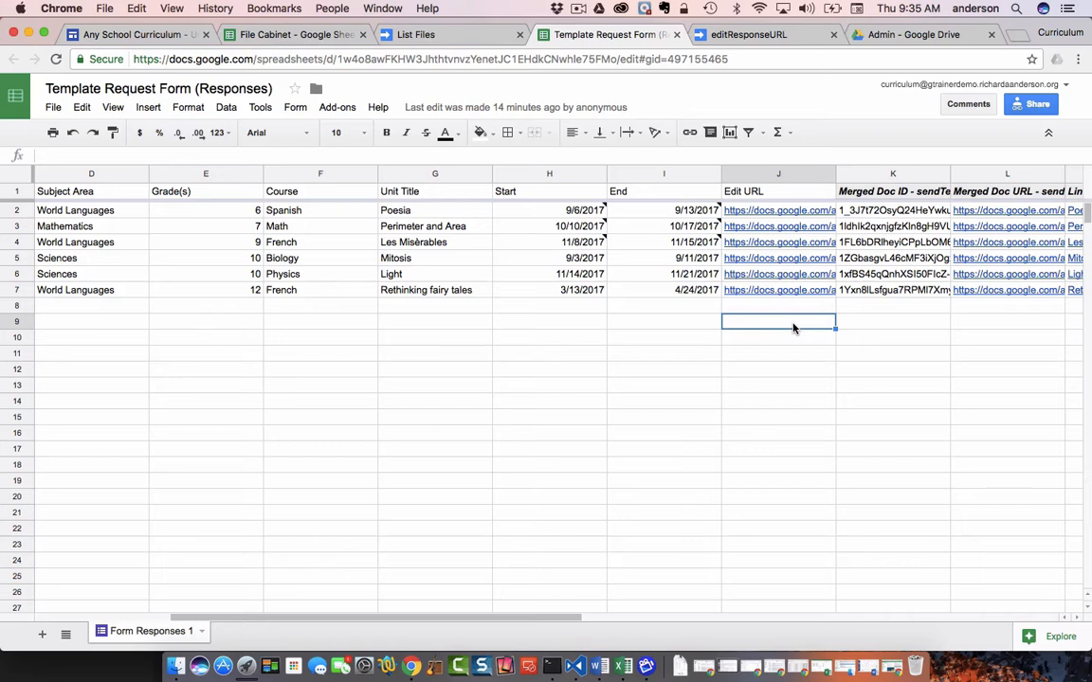
mouse_move(802, 212)
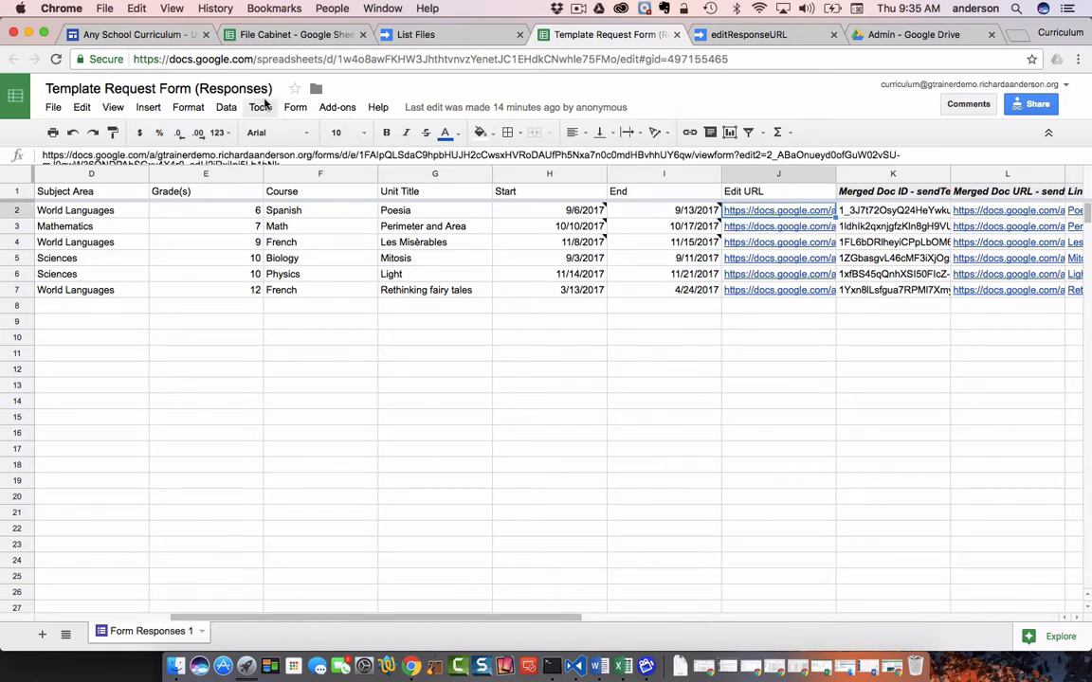
- Bring up the editResponseURL Apps Script project showing the assignEditUrls function
left_click(746, 34)
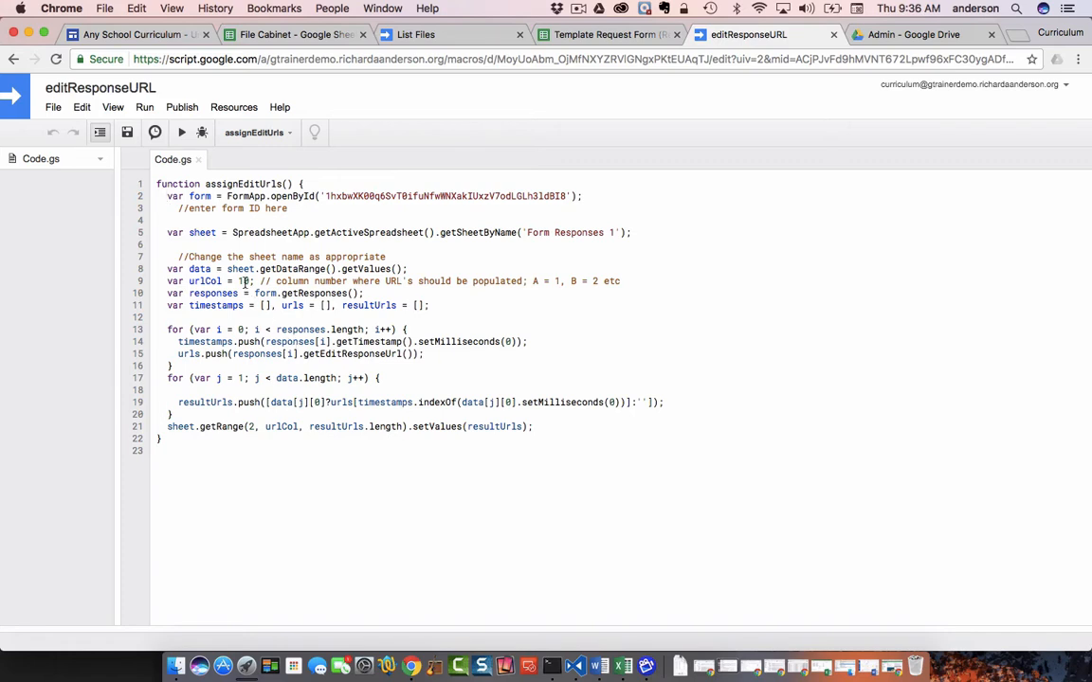
- Confirm urlCol is 10 in Code.gs and return to the responses spreadsheet
type("0")
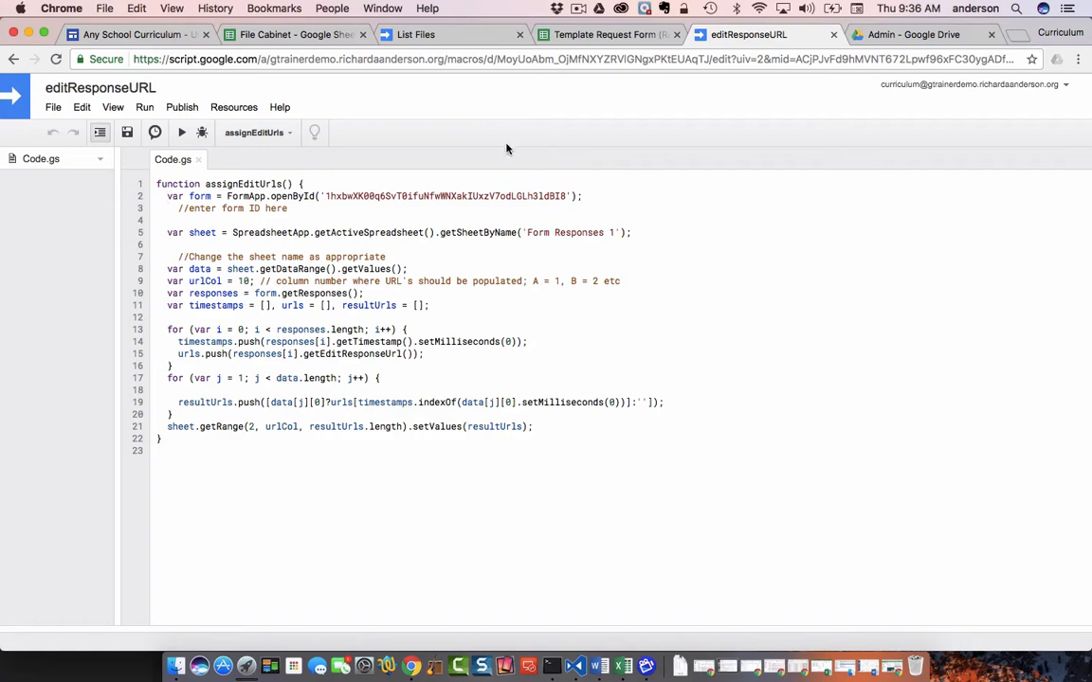
left_click(611, 35)
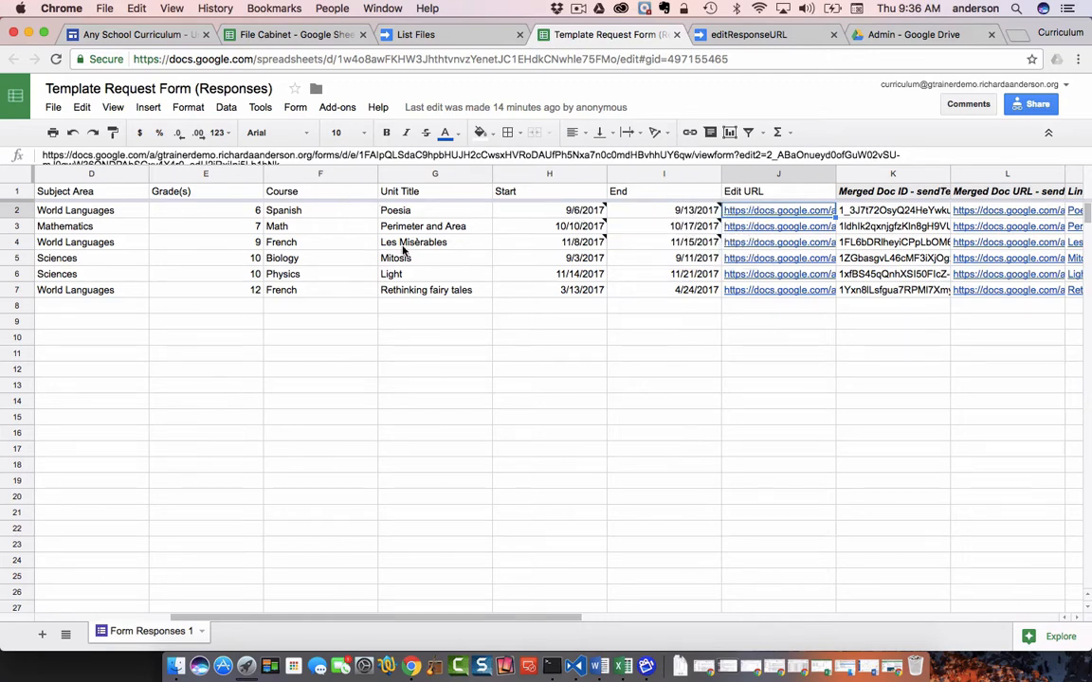
mouse_move(817, 213)
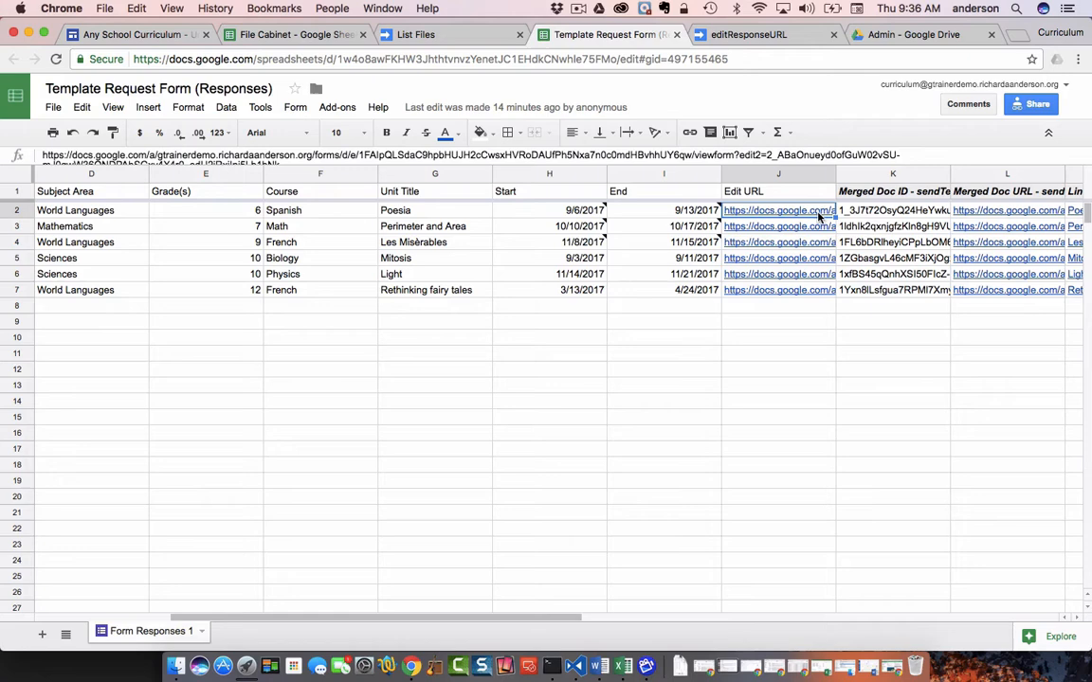
mouse_move(815, 241)
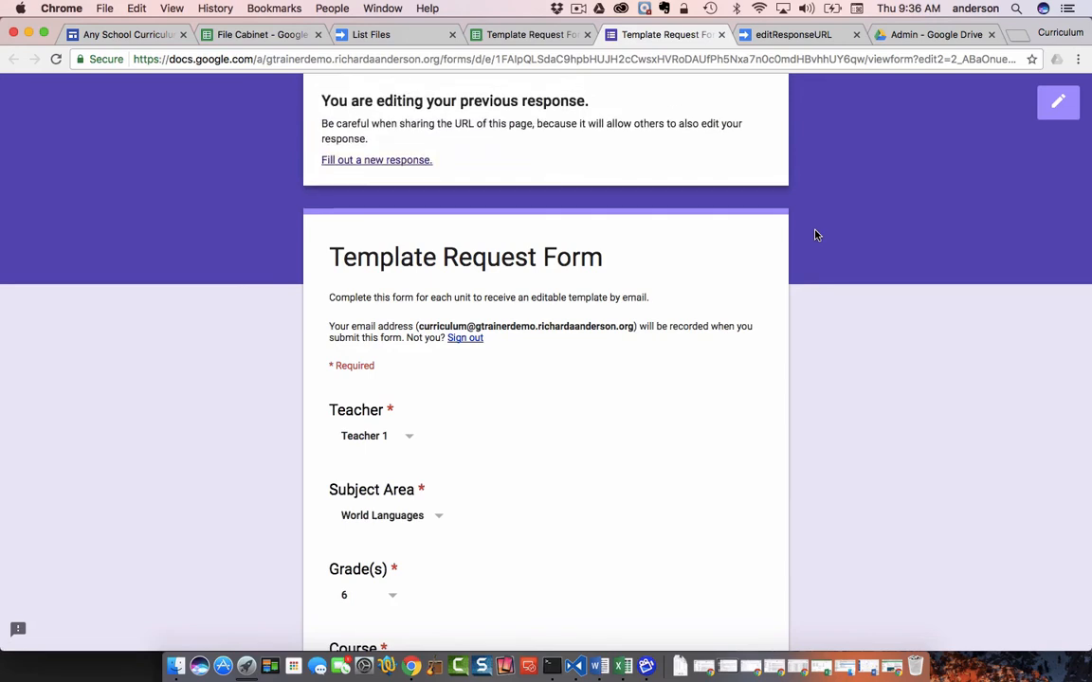
- Review the prefilled Poesia answers (Spanish, 09/06/2017–09/13/2017) and return to the responses sheet
scroll("down", 3)
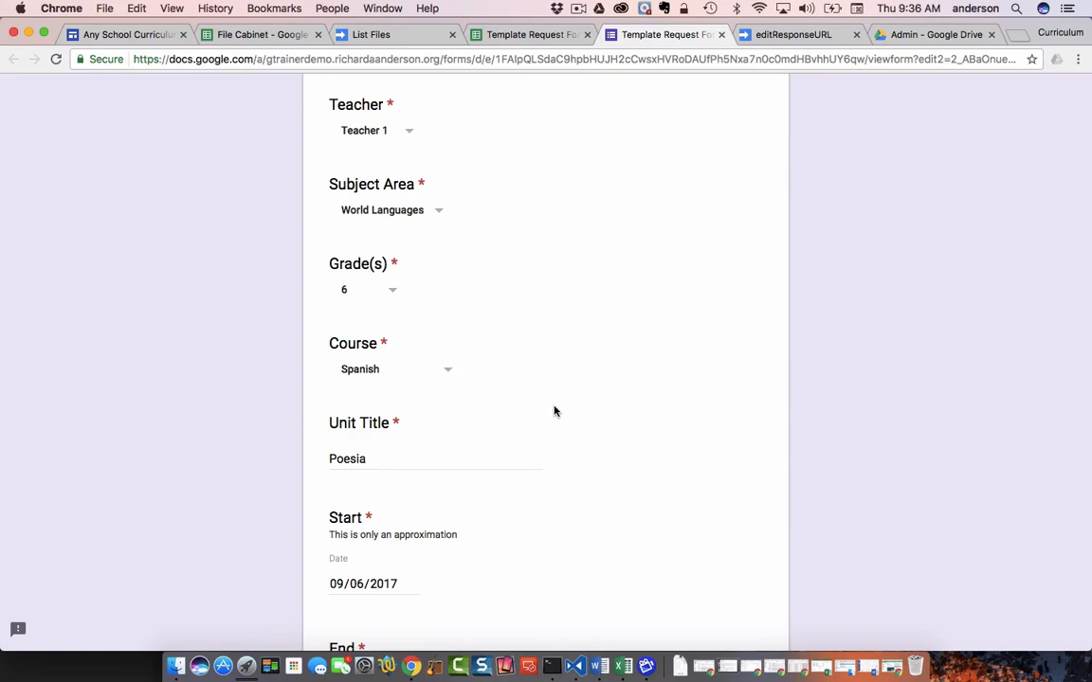
scroll("down", 3)
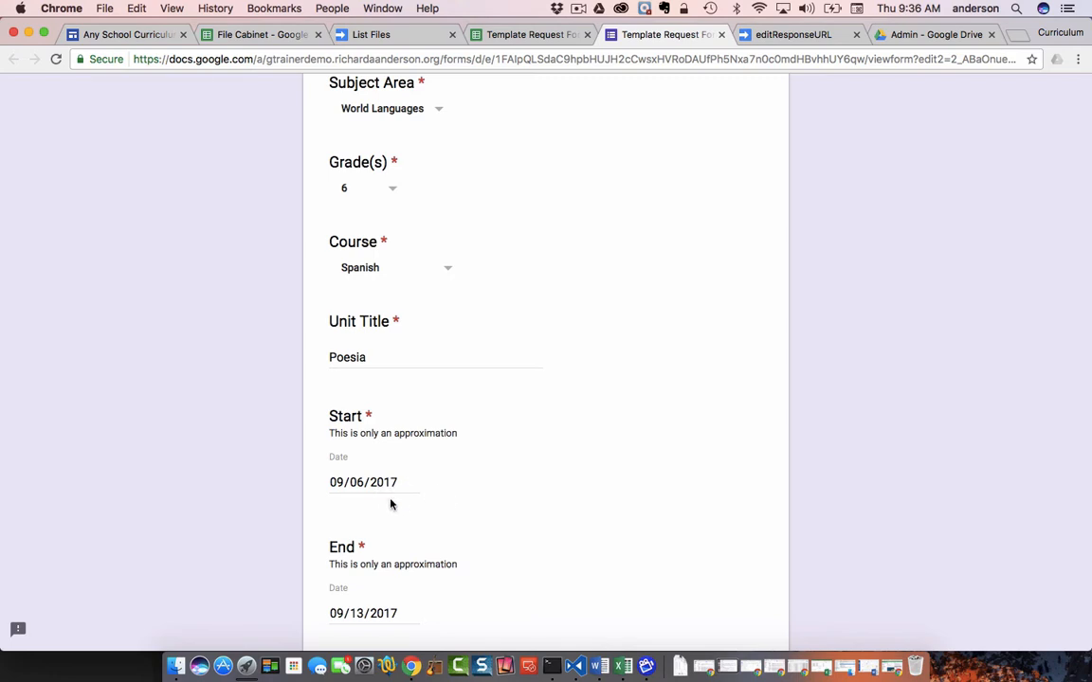
scroll("up", 3)
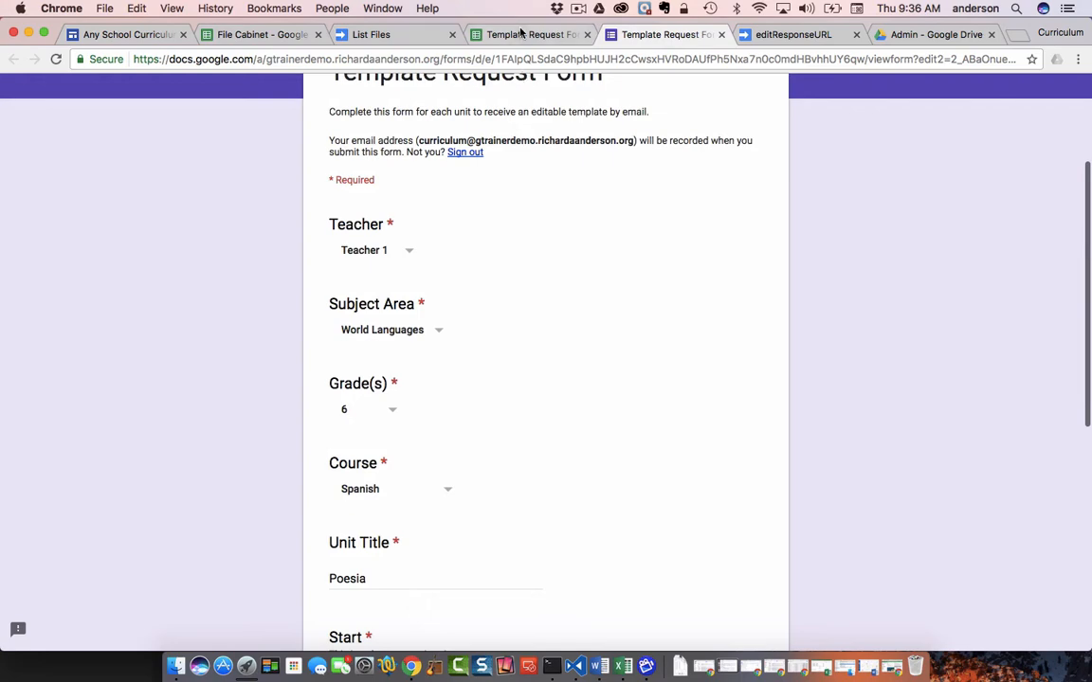
left_click(543, 35)
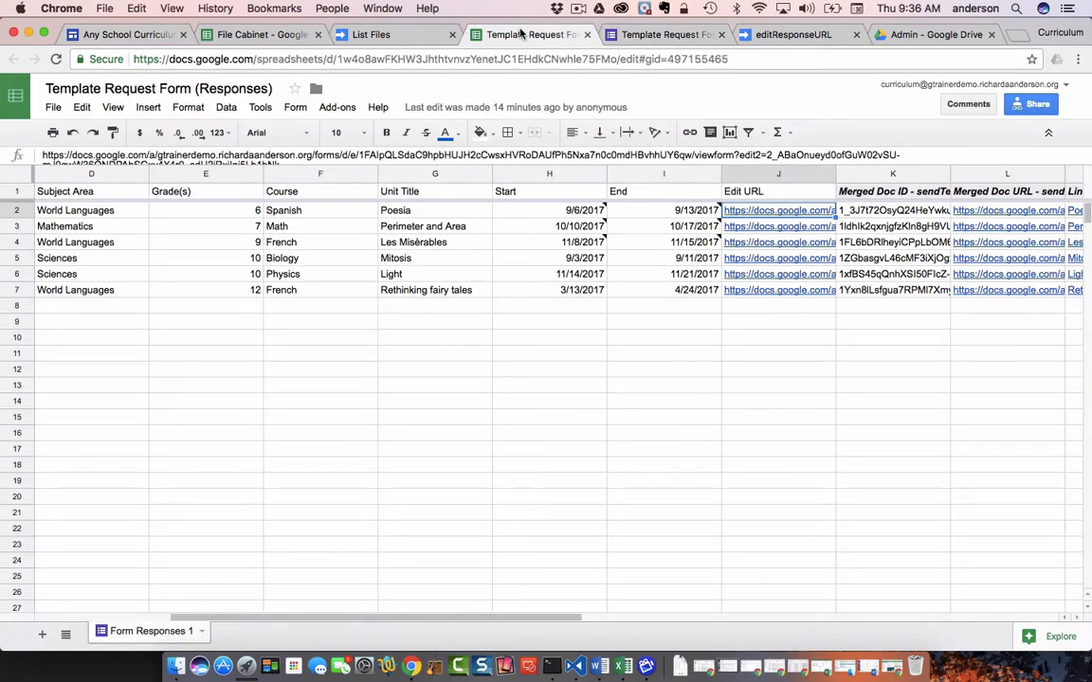
- View the File Cabinet Files sheet's hidden editURL column X with links for six units
left_click(376, 34)
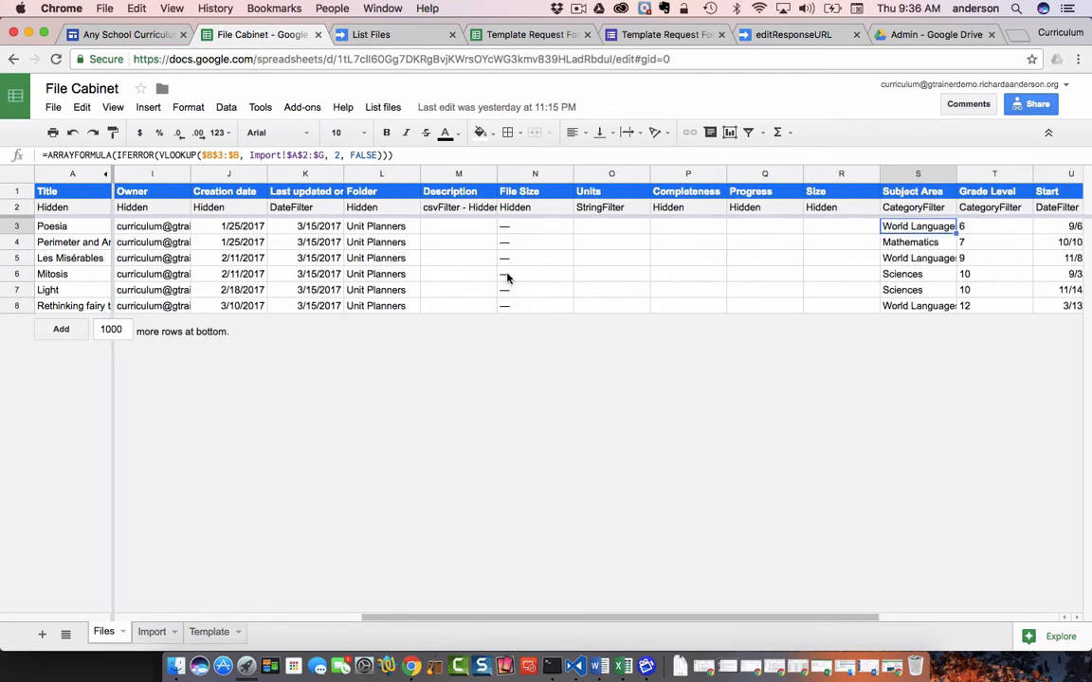
scroll("right", 3)
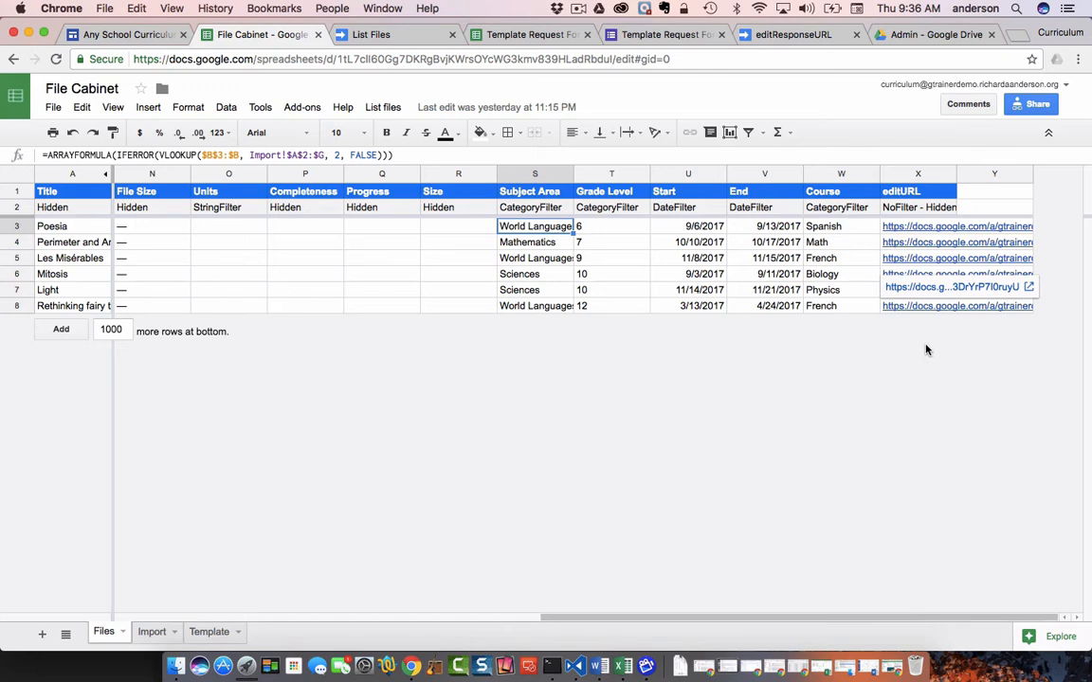
mouse_move(905, 274)
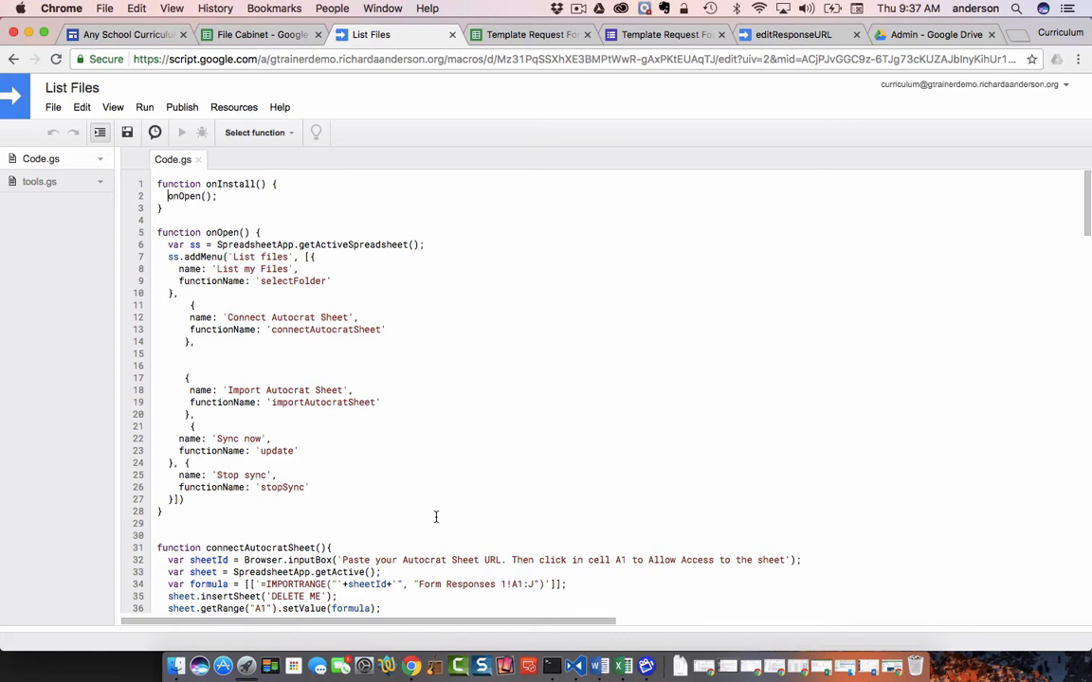
- Inspect the init_ header arrays ending with 'editURL' and 'NoFilter - Hidden', then return to File Cabinet
scroll("down", 3)
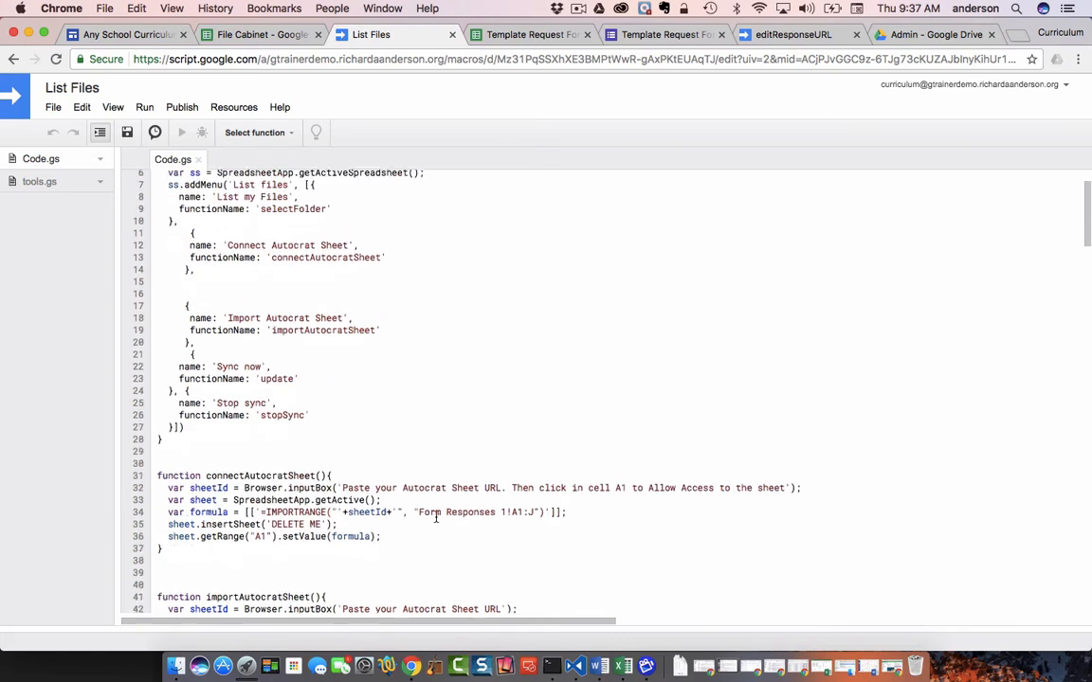
scroll("down", 3)
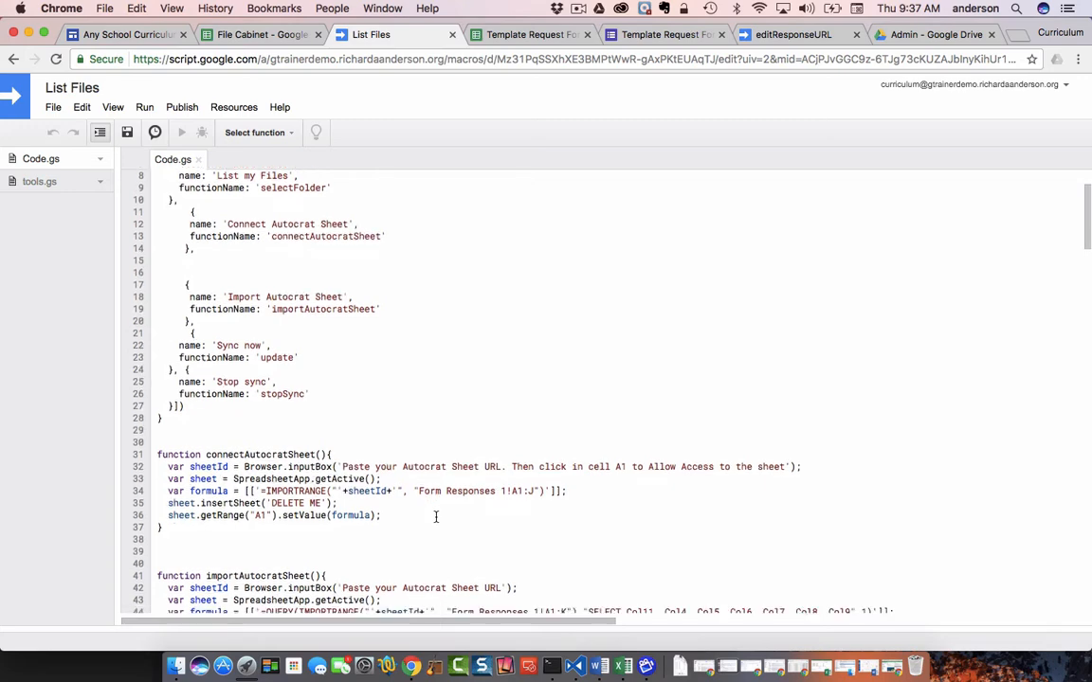
scroll("down", 3)
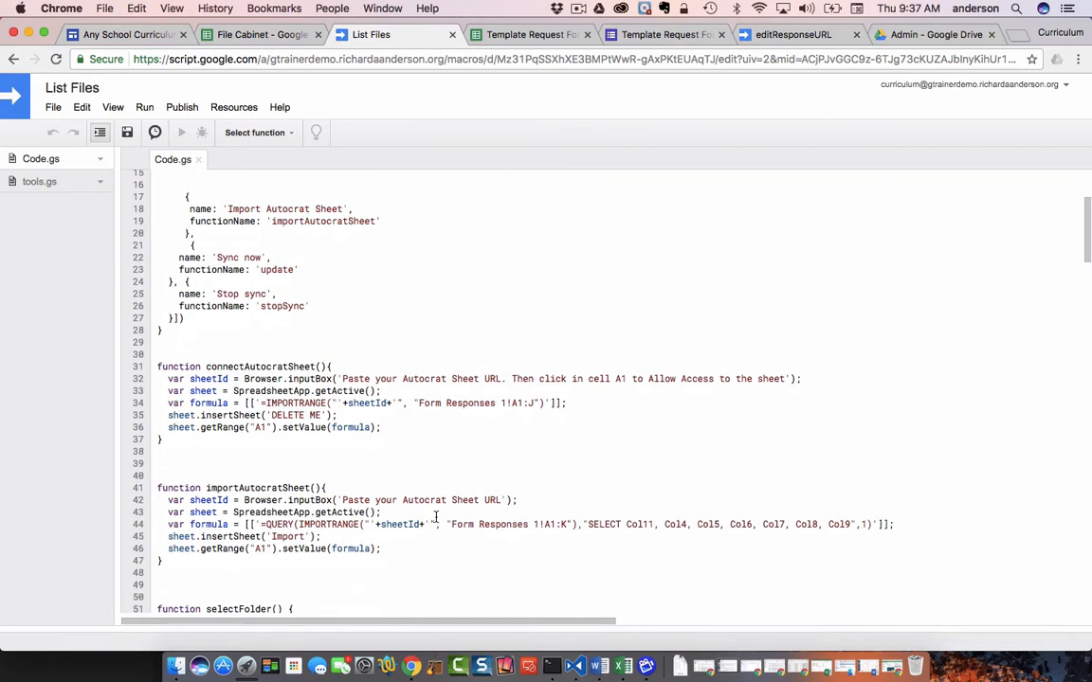
scroll("down", 3)
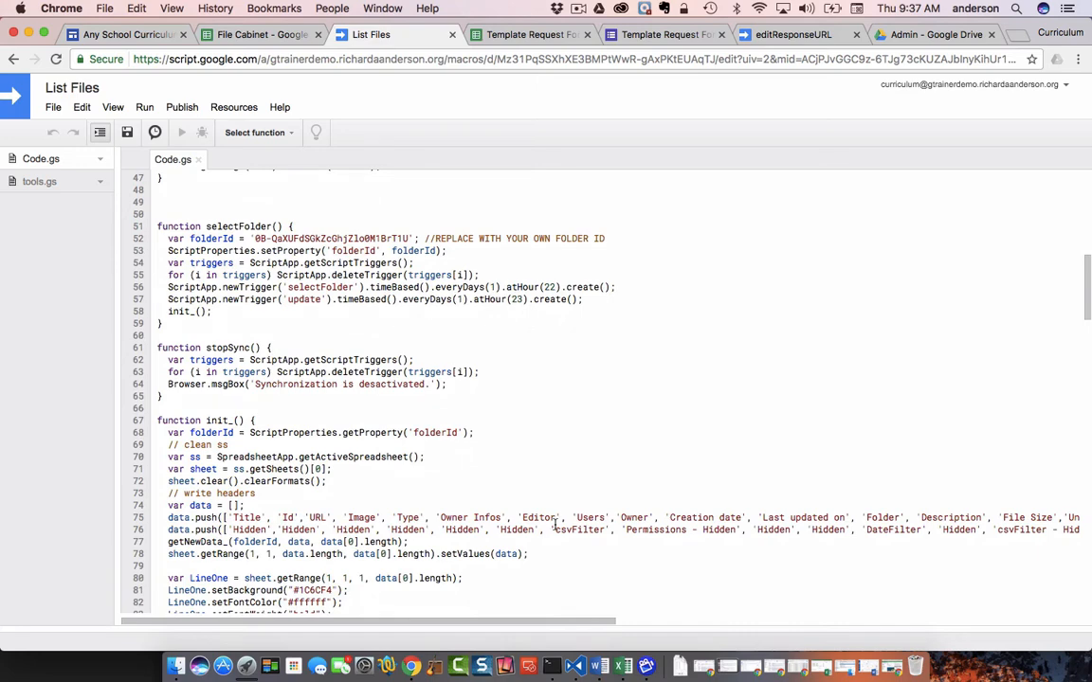
scroll("right", 3)
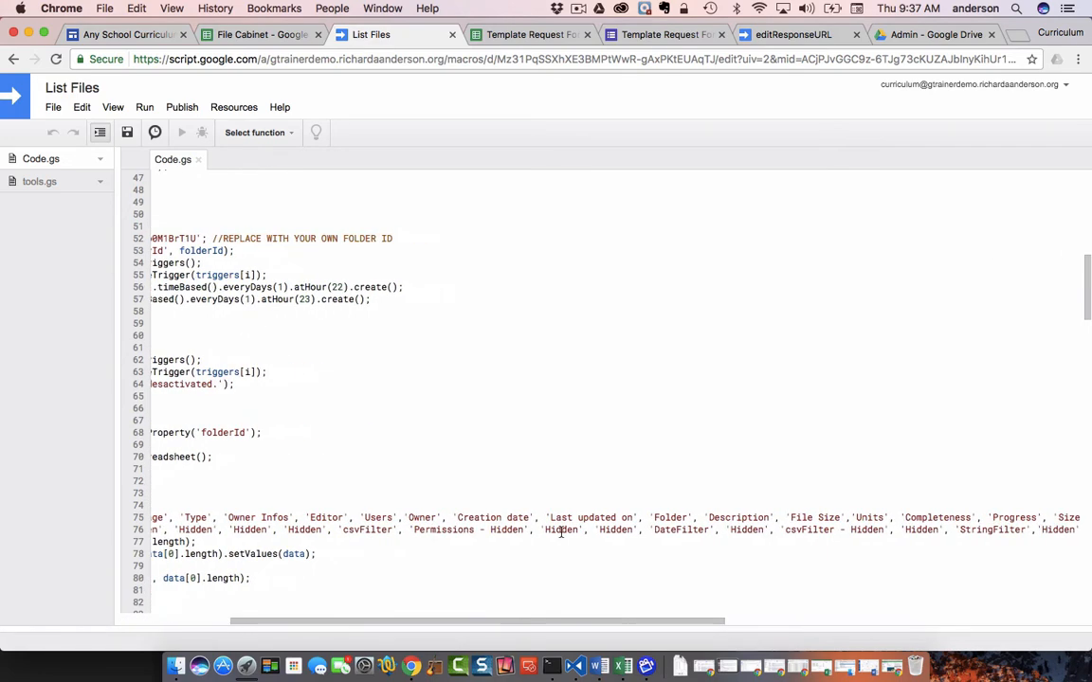
scroll("right", 3)
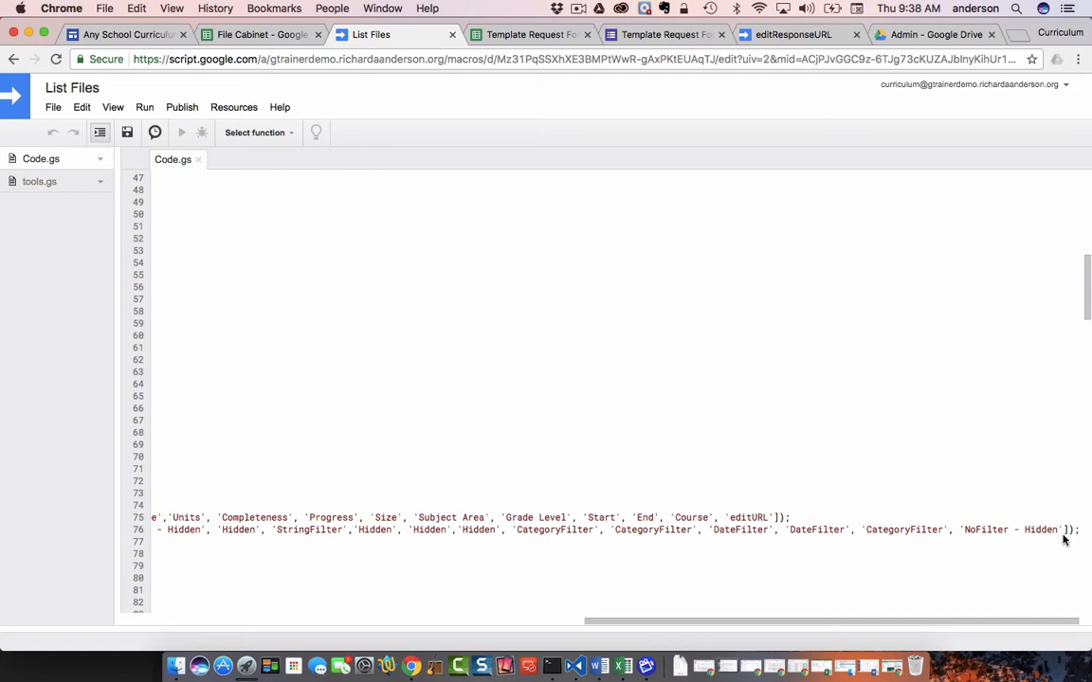
left_click(261, 35)
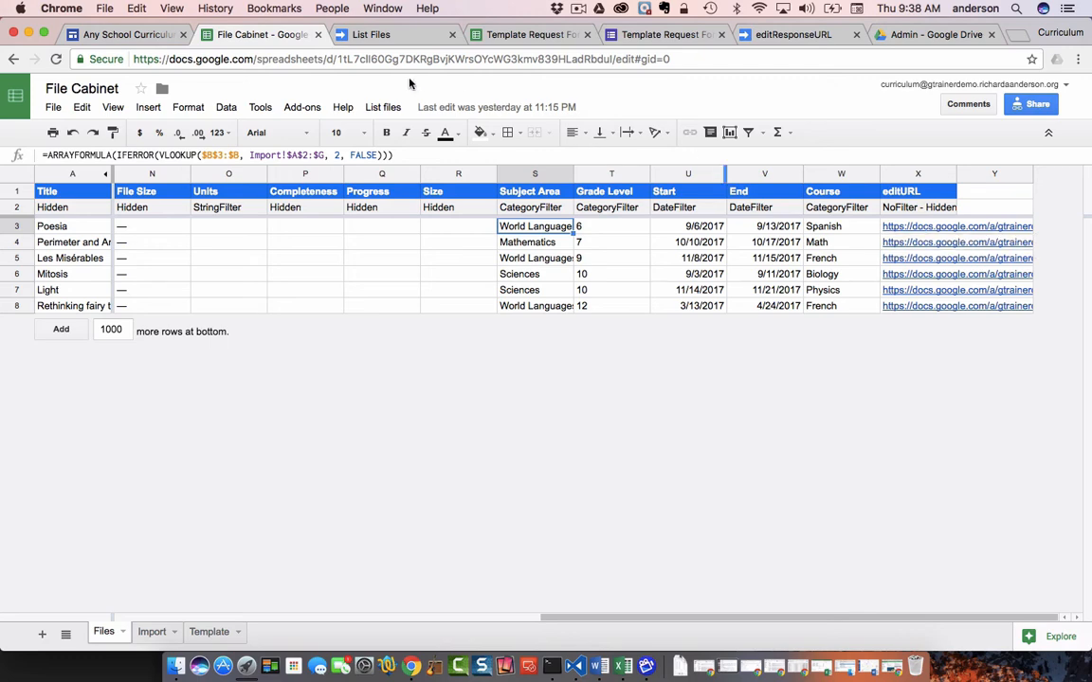
- Inspect the line-144 formulas ending with the Import!$A$2:$H, 8 VLOOKUP, then return to the site
left_click(368, 34)
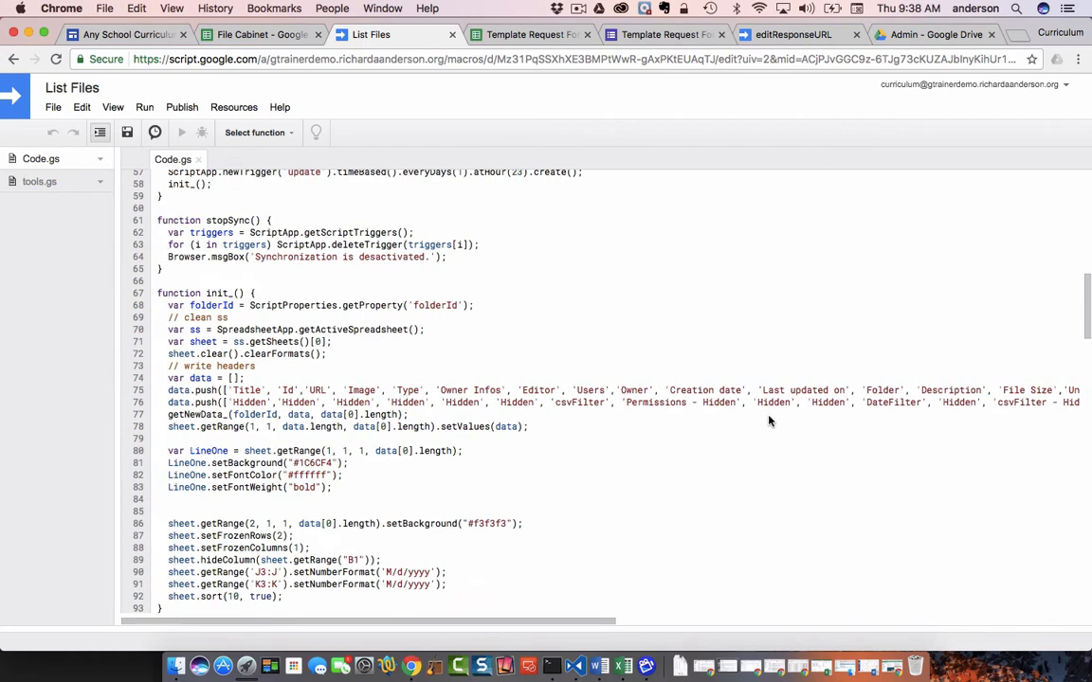
scroll("down", 3)
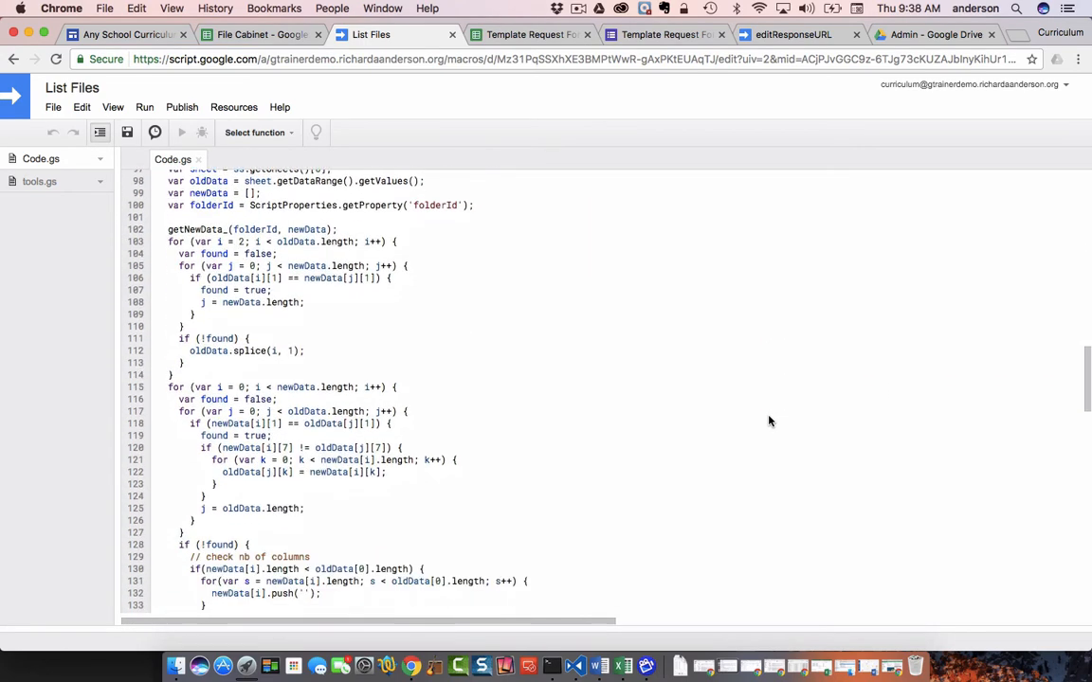
scroll("down", 3)
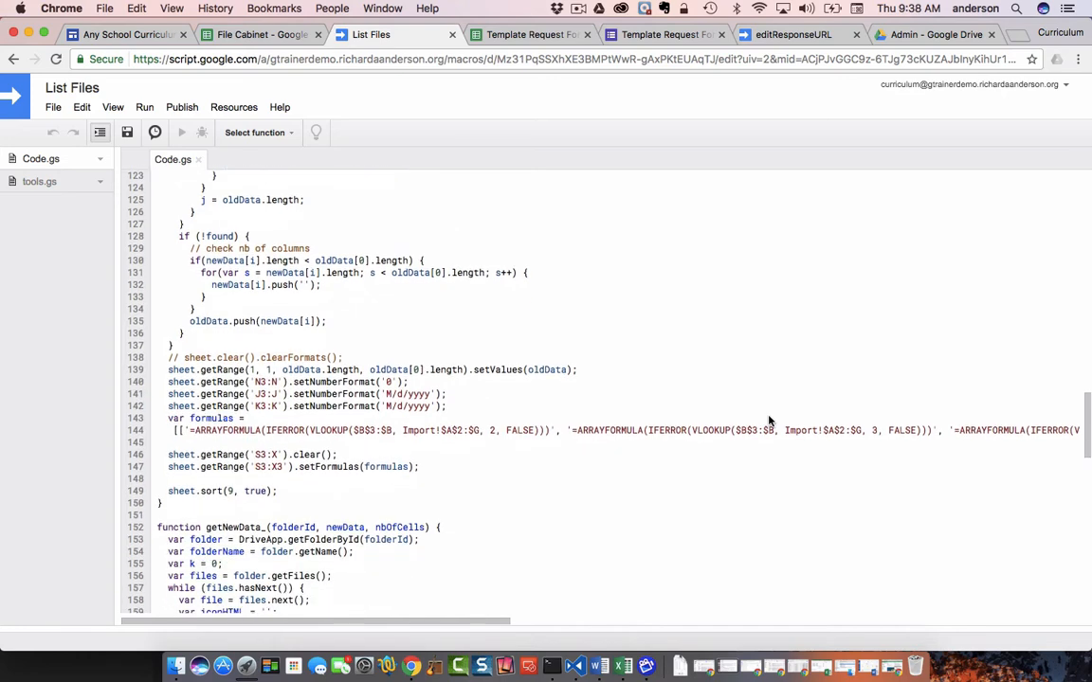
scroll("down", 3)
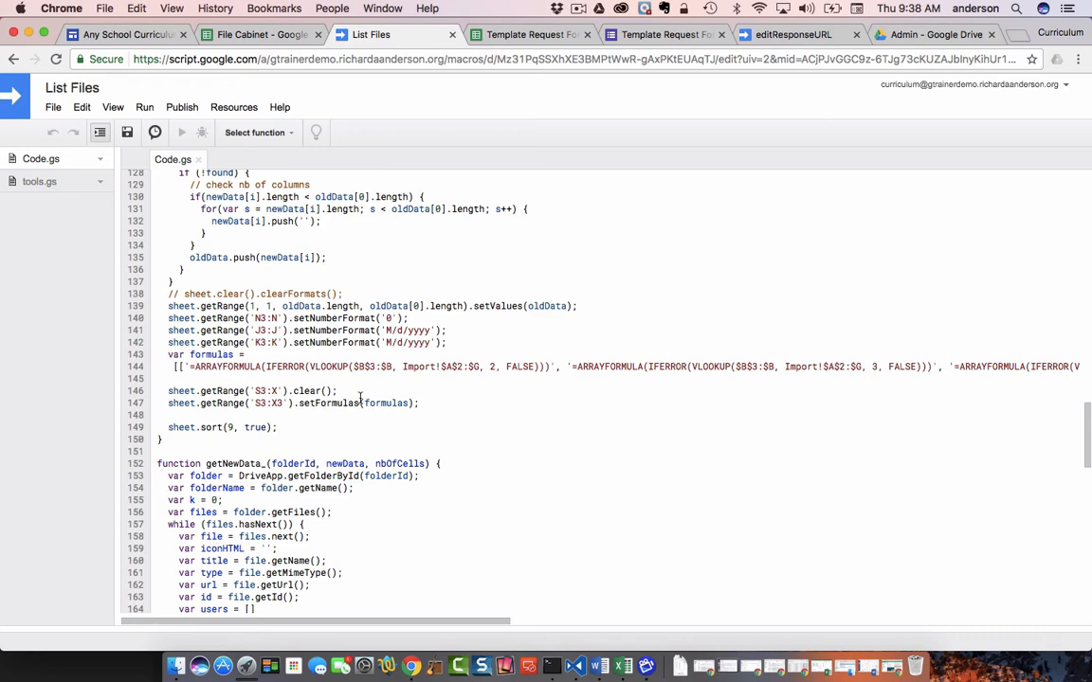
mouse_move(432, 391)
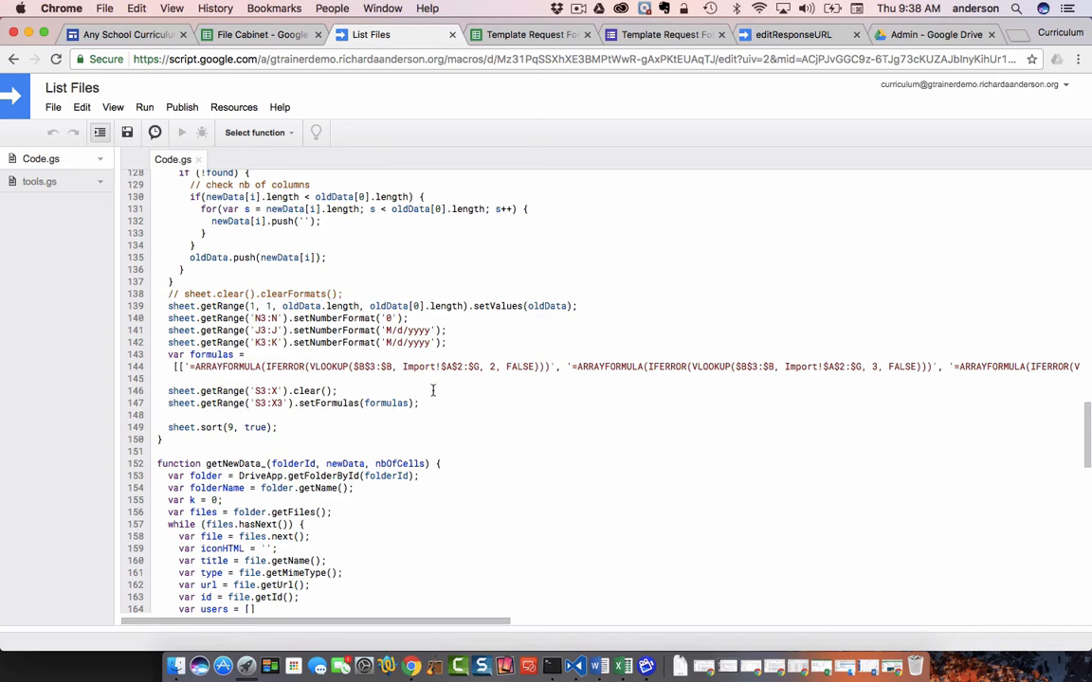
mouse_move(450, 393)
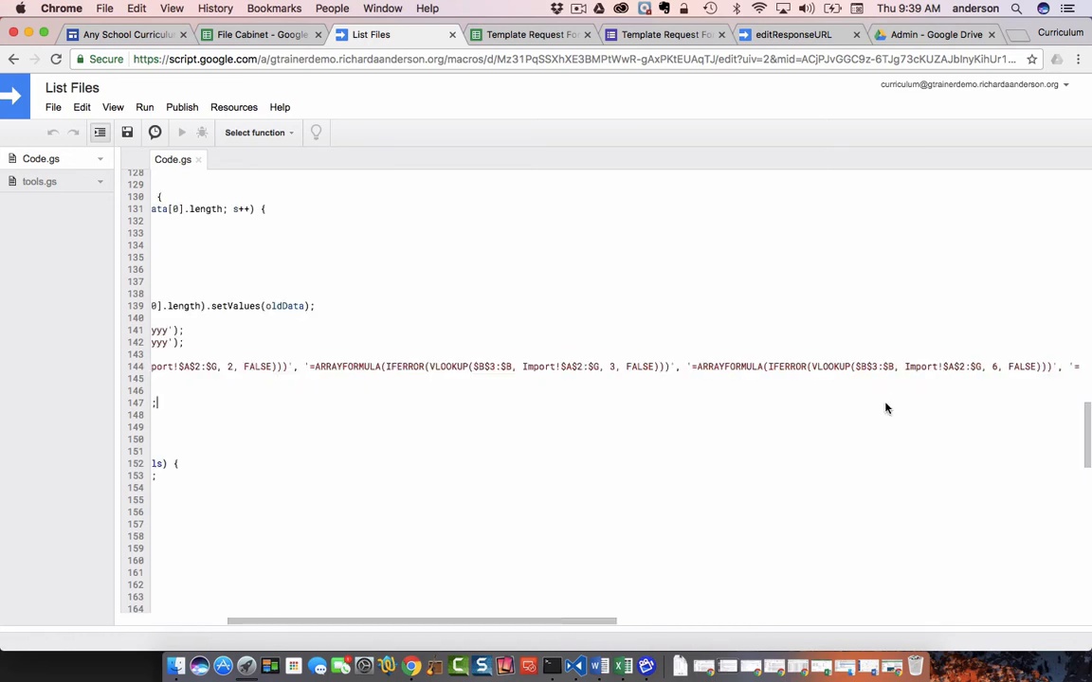
scroll("right", 3)
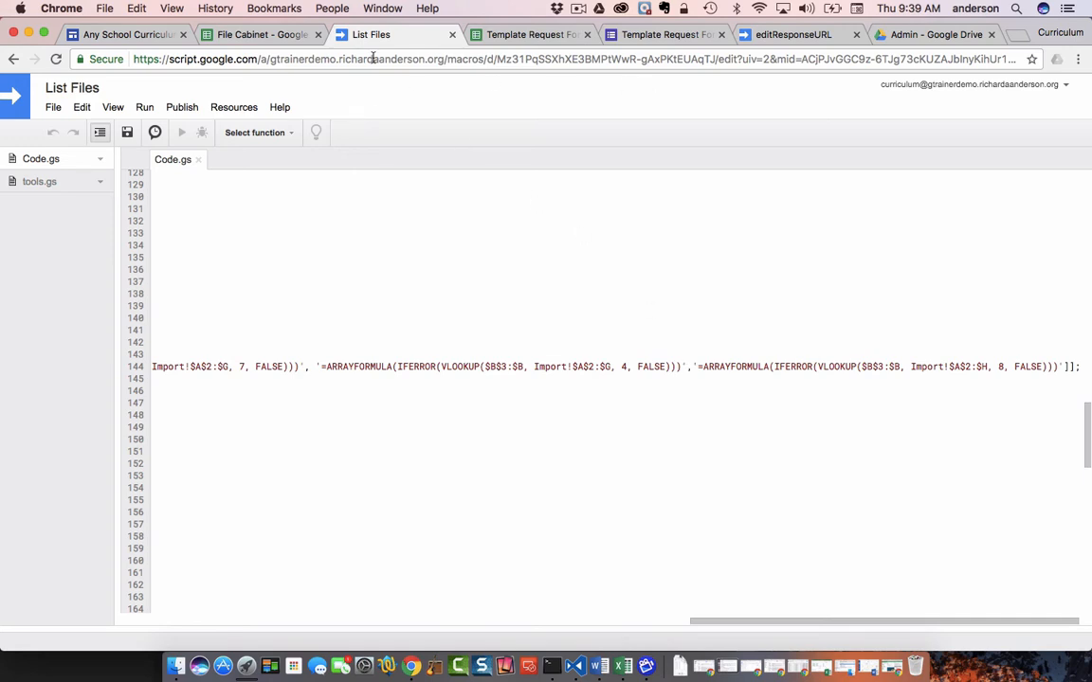
left_click(114, 35)
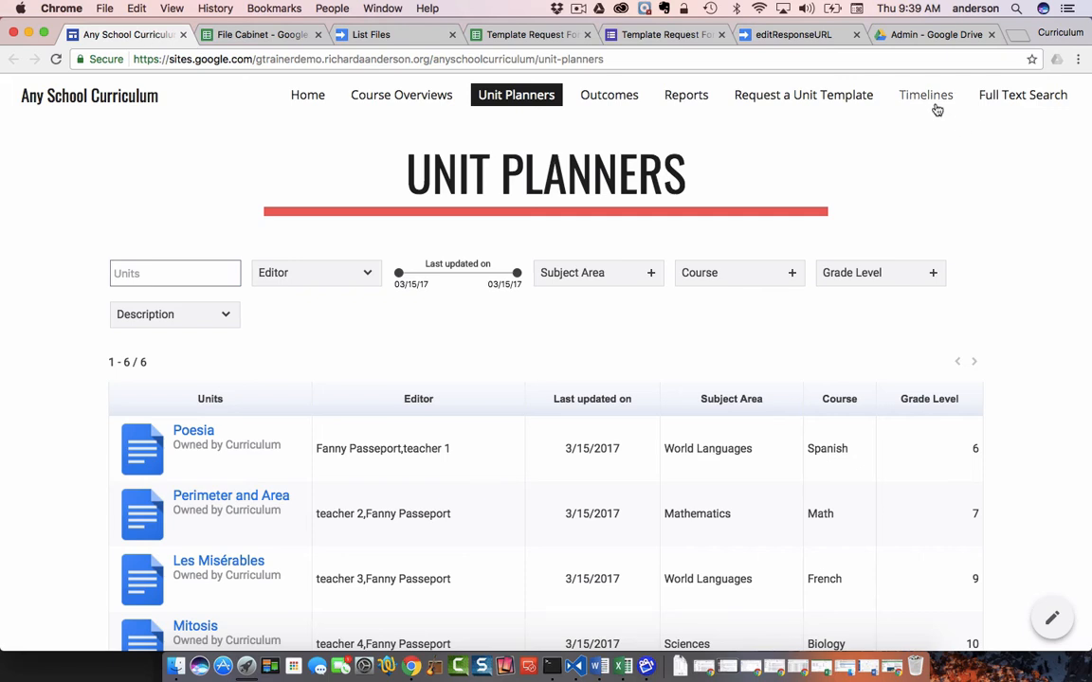
- Go to the site's Timelines page listing six units with start and end dates
left_click(926, 95)
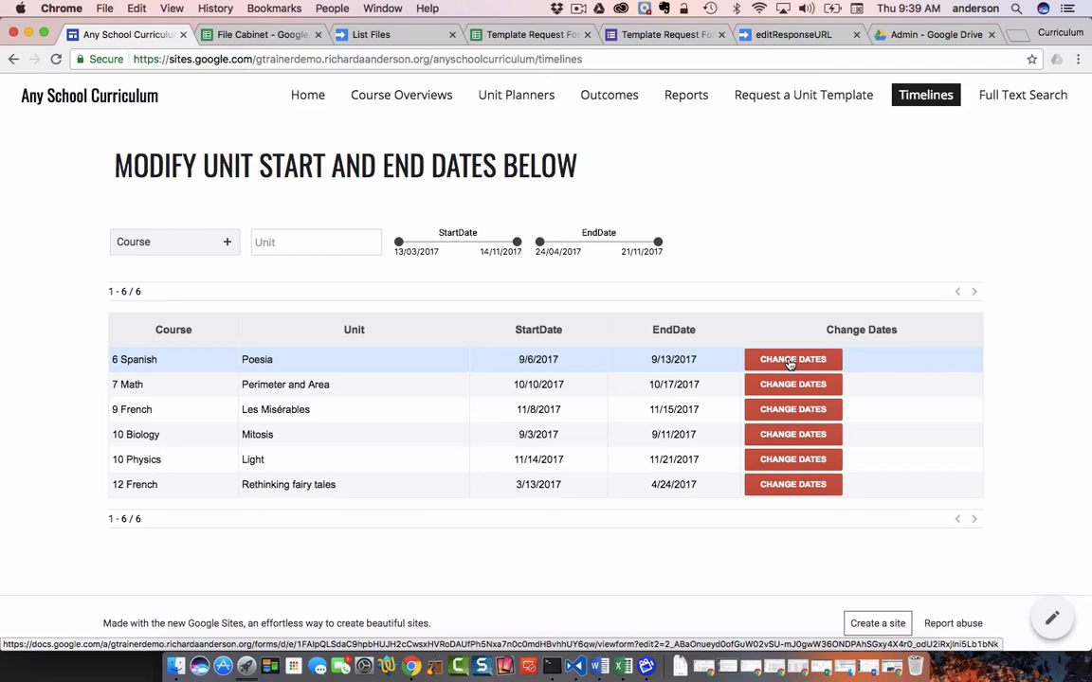
mouse_move(674, 376)
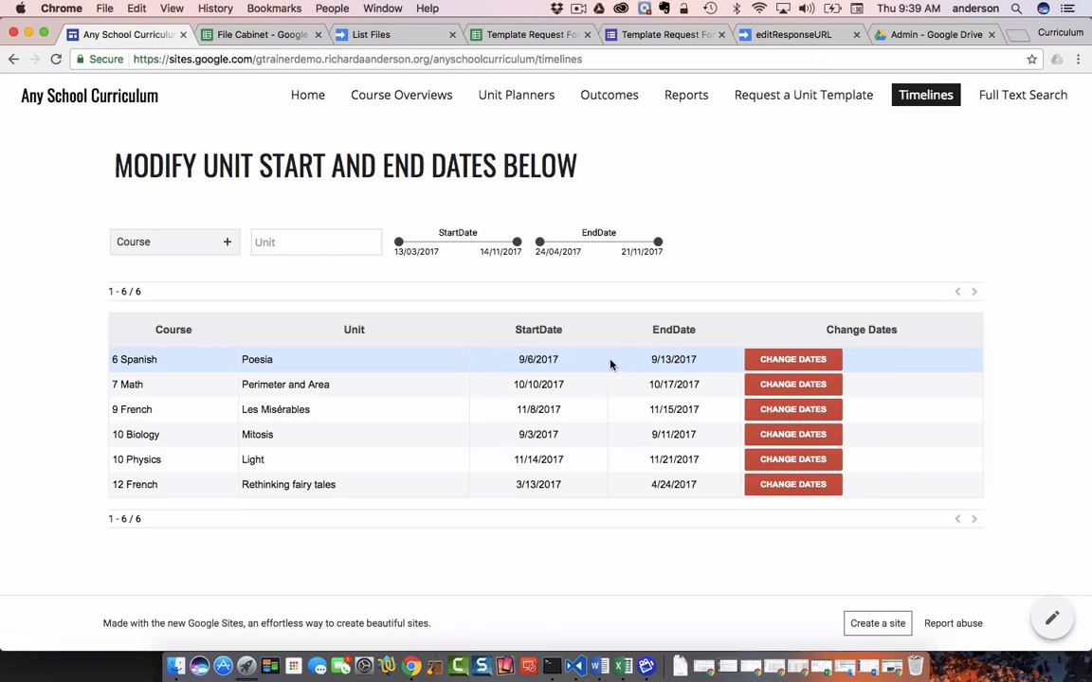
mouse_move(713, 385)
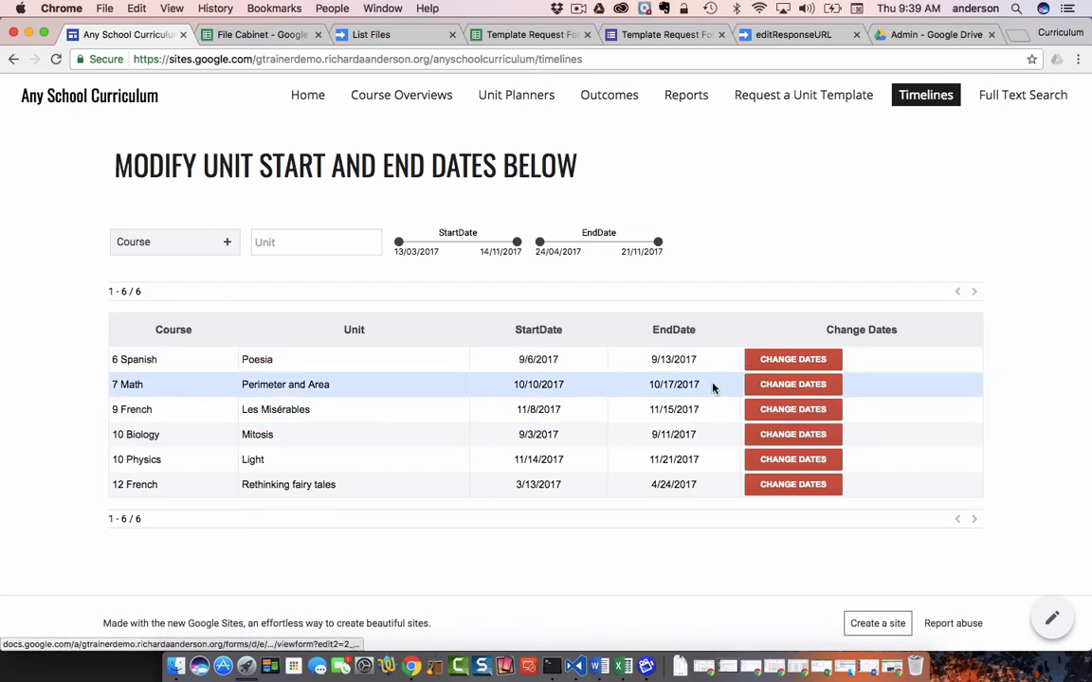
mouse_move(496, 356)
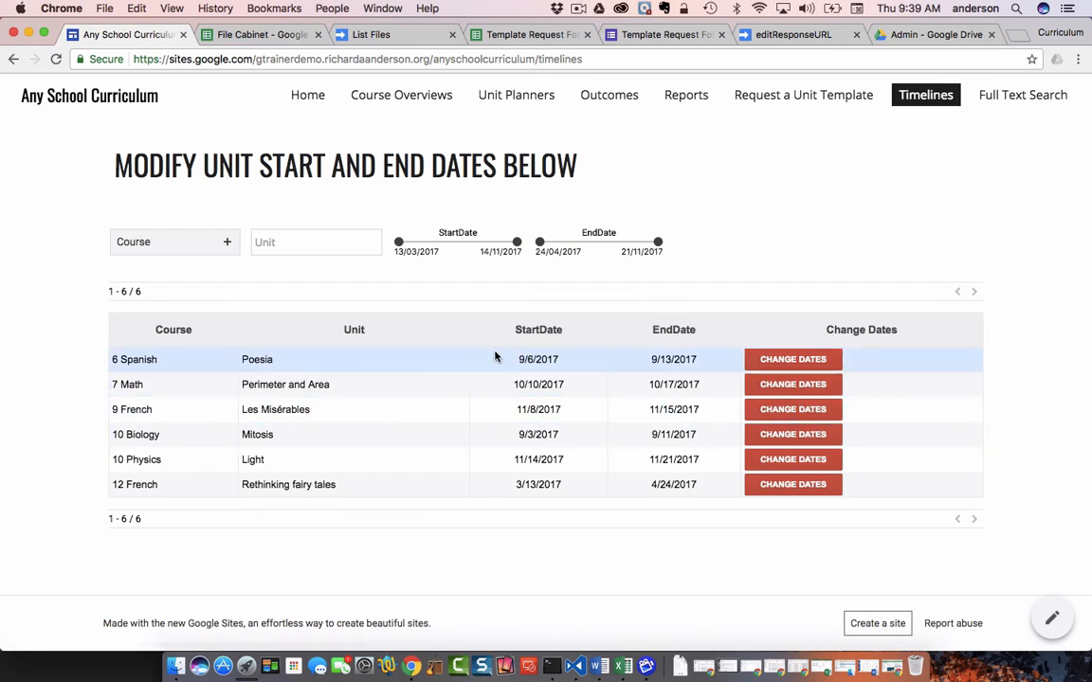
mouse_move(396, 356)
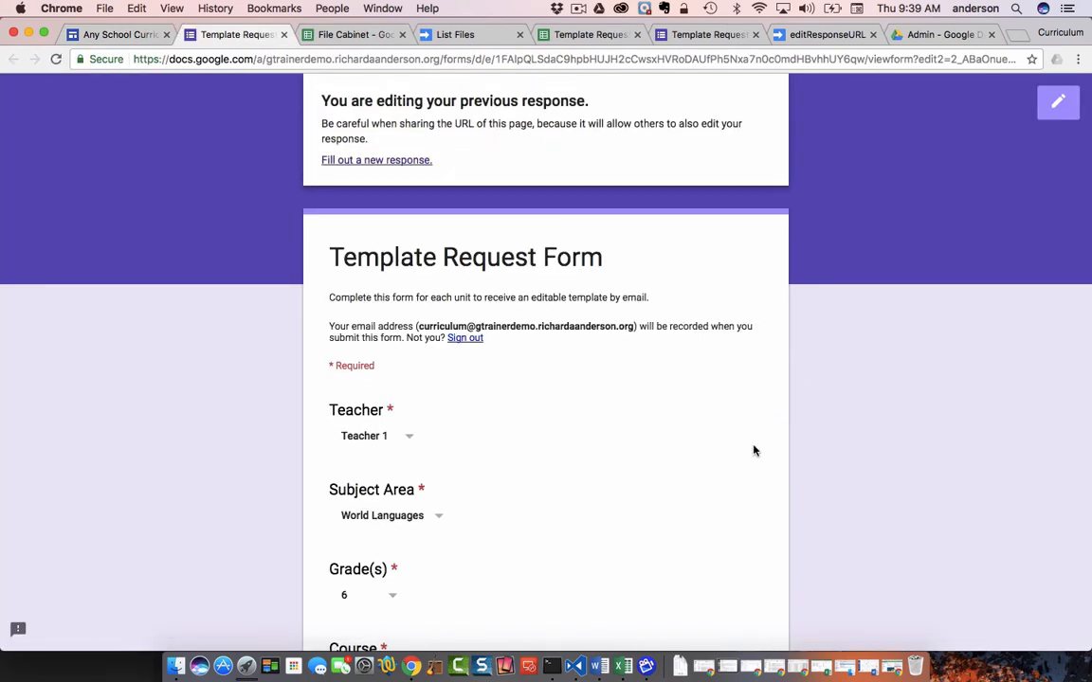
- Change Poesia's start to 09/07/2017 and end to 09/14/2017, then submit
scroll("down", 3)
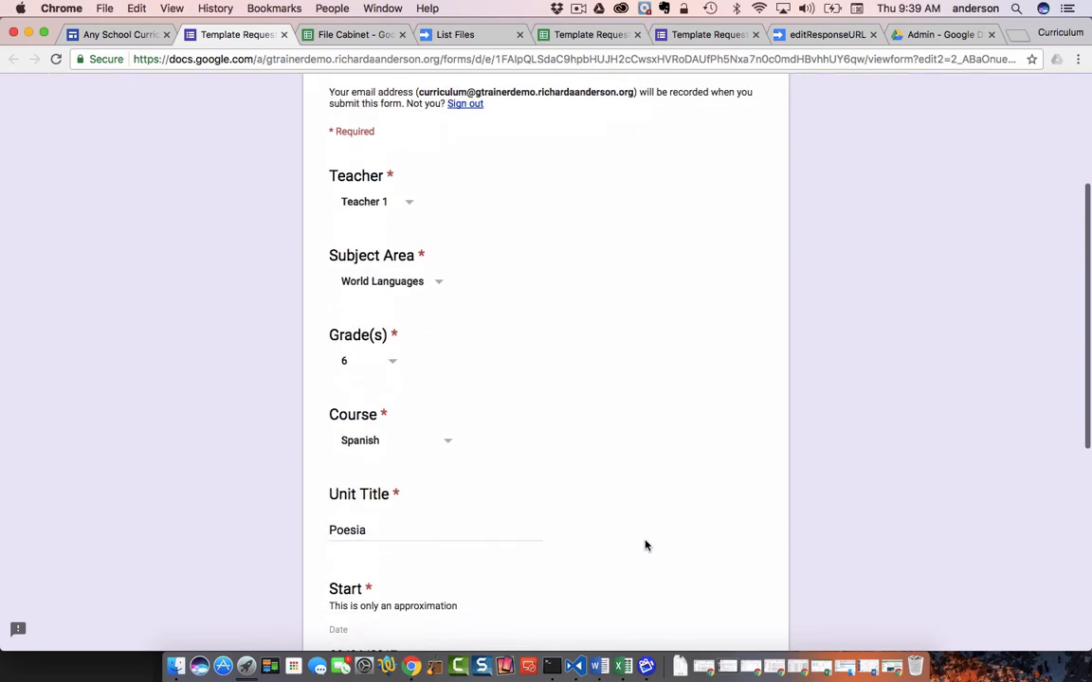
scroll("down", 3)
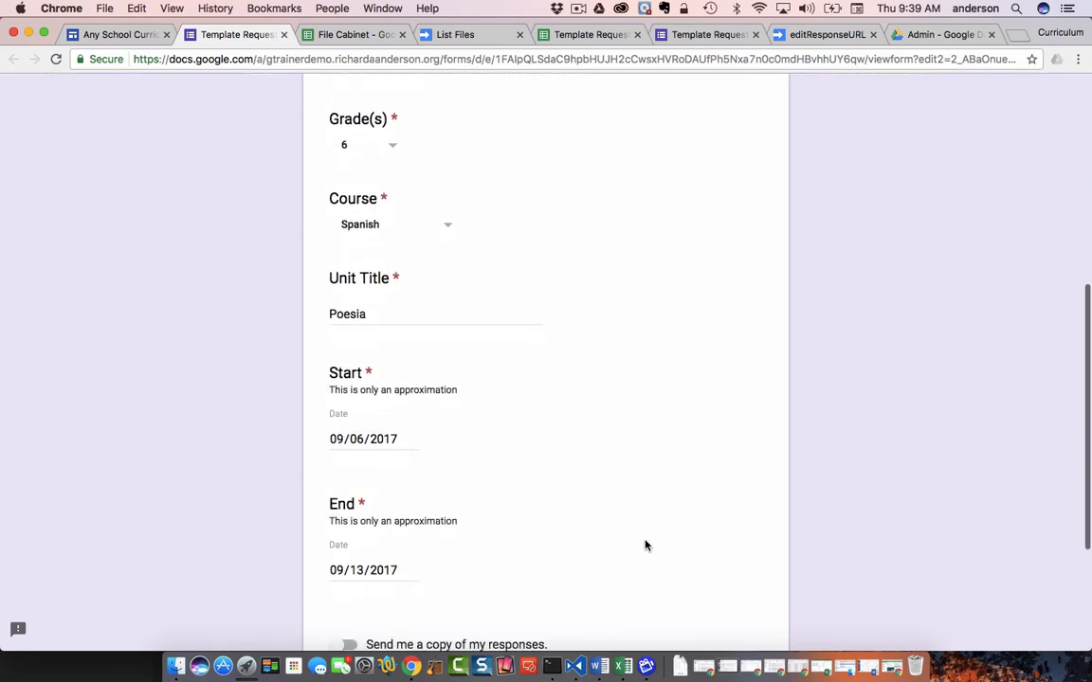
left_click(363, 439)
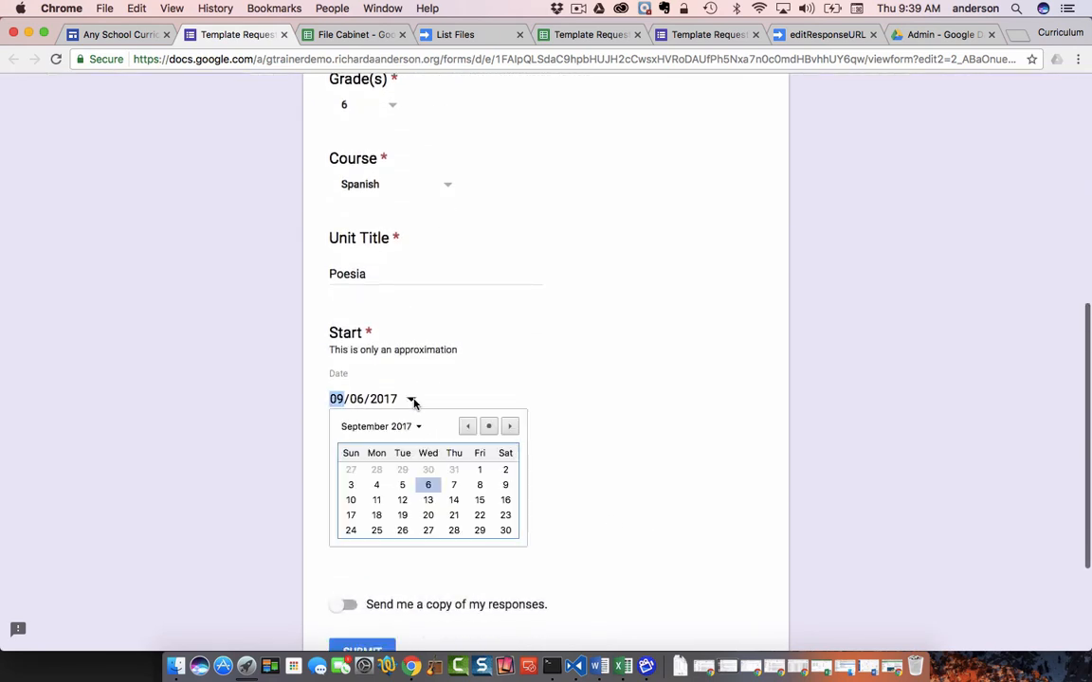
left_click(453, 484)
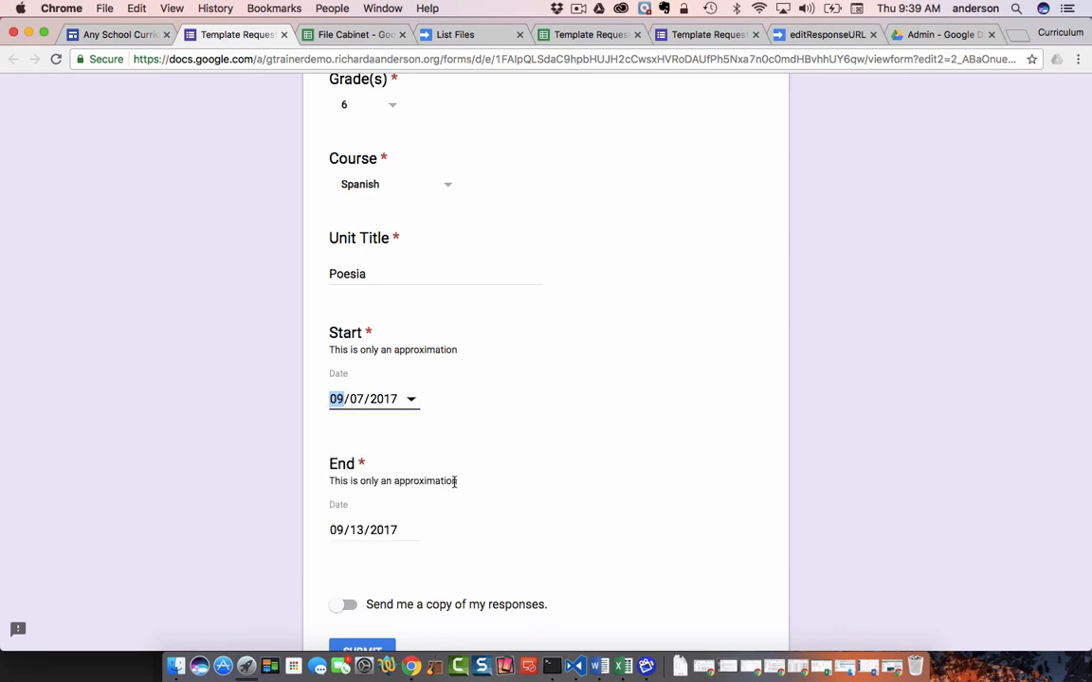
left_click(365, 530)
type("4")
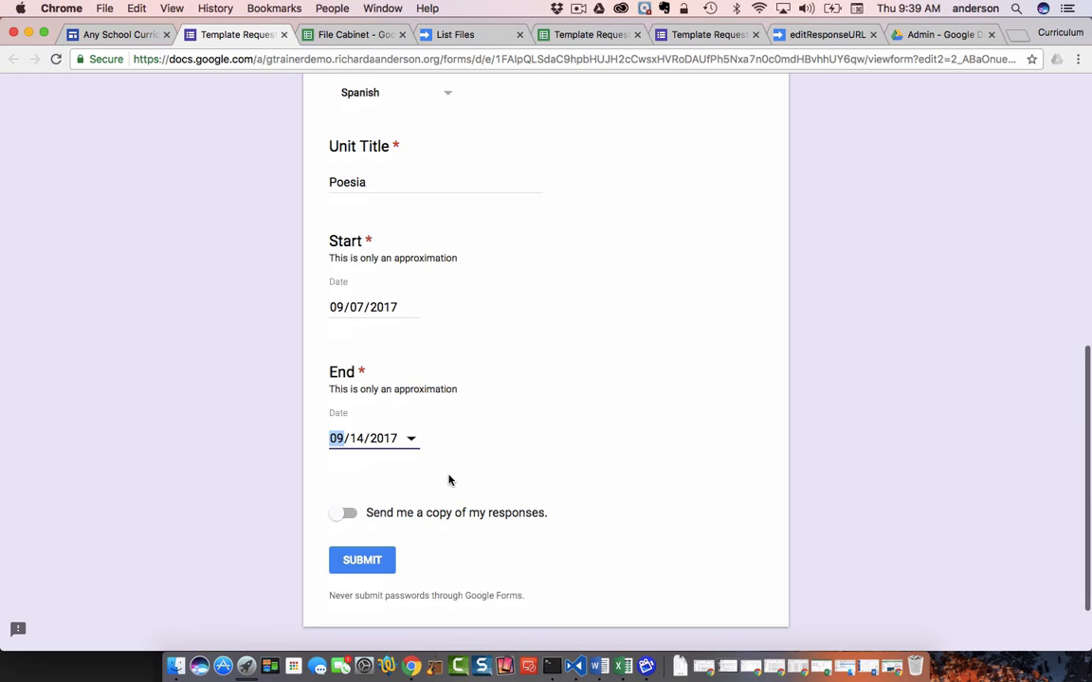
left_click(362, 560)
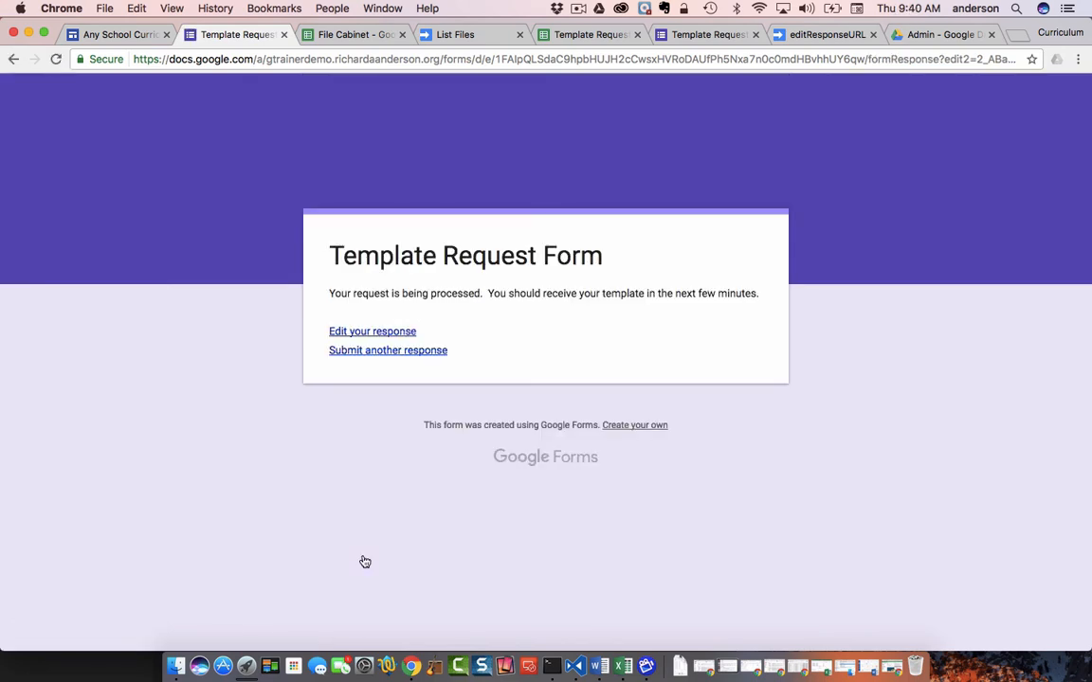
mouse_move(479, 8)
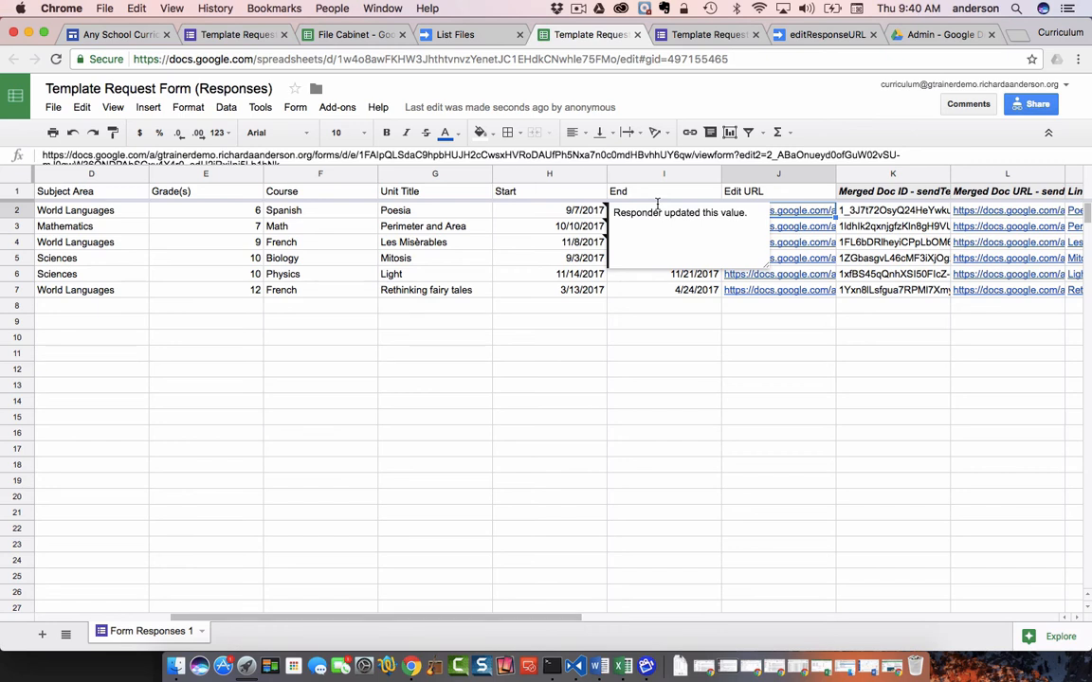
mouse_move(676, 283)
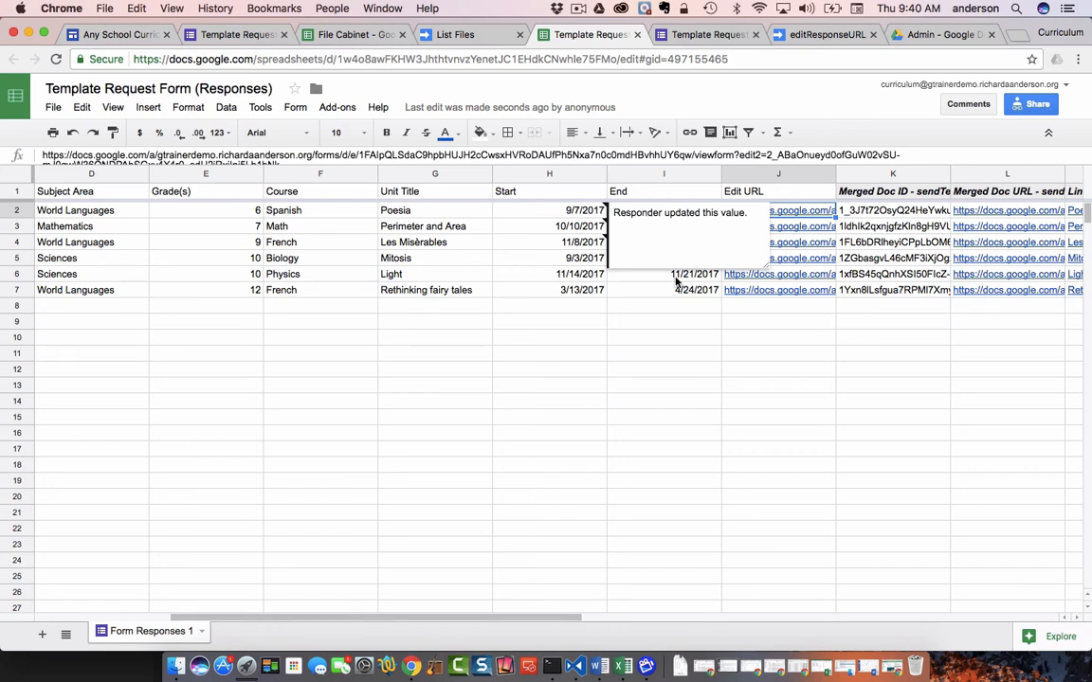